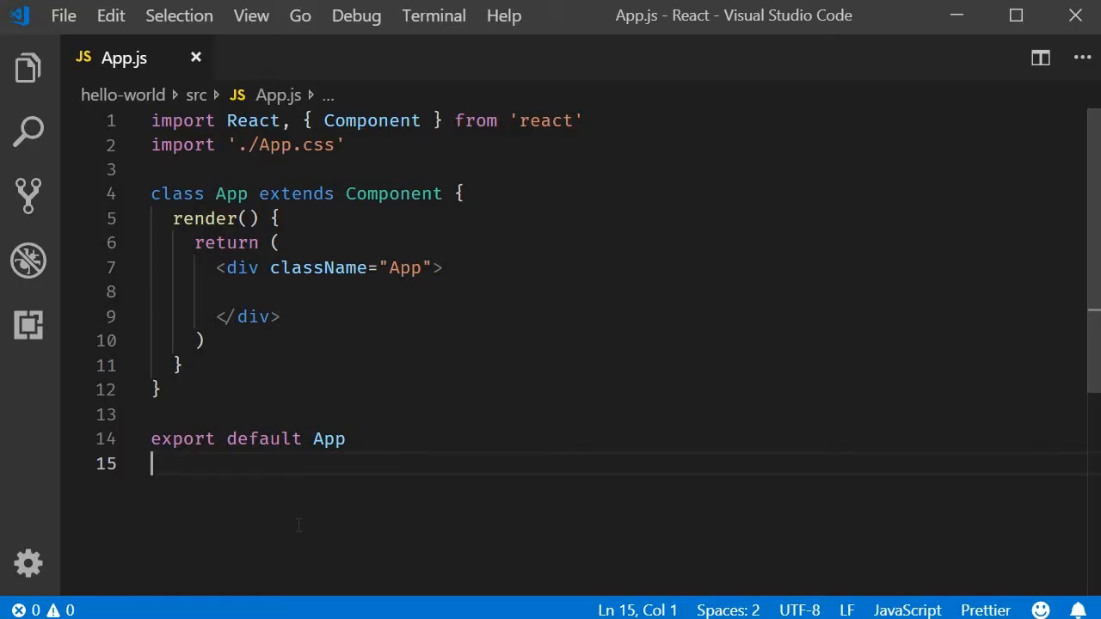
mouse_move(28, 67)
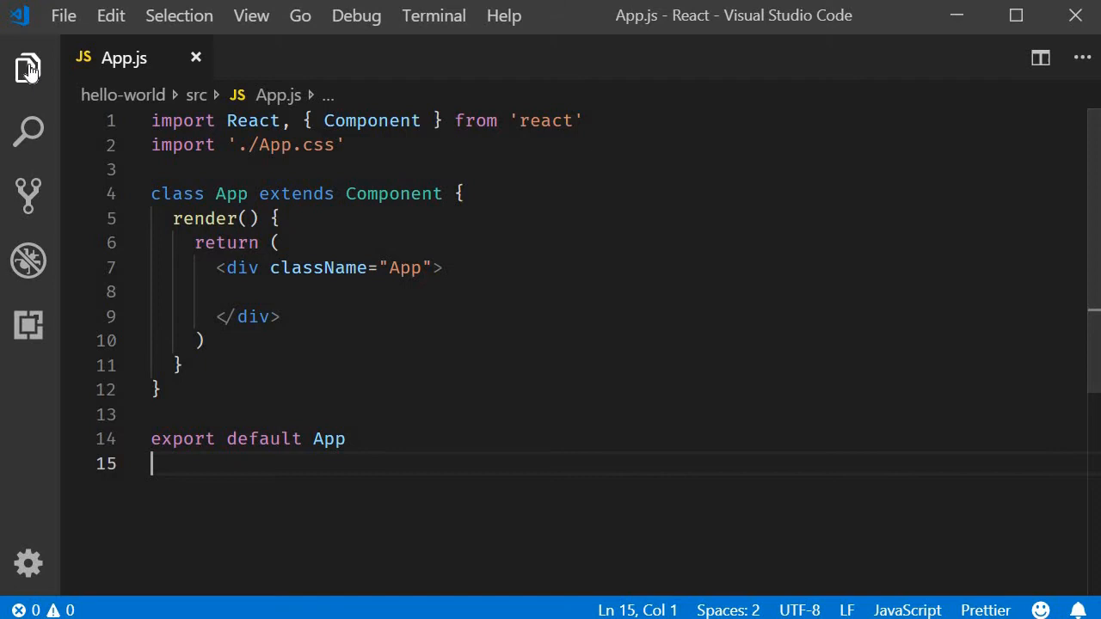
- Create a new empty ClickCounter.js file in the src components folder
left_click(27, 67)
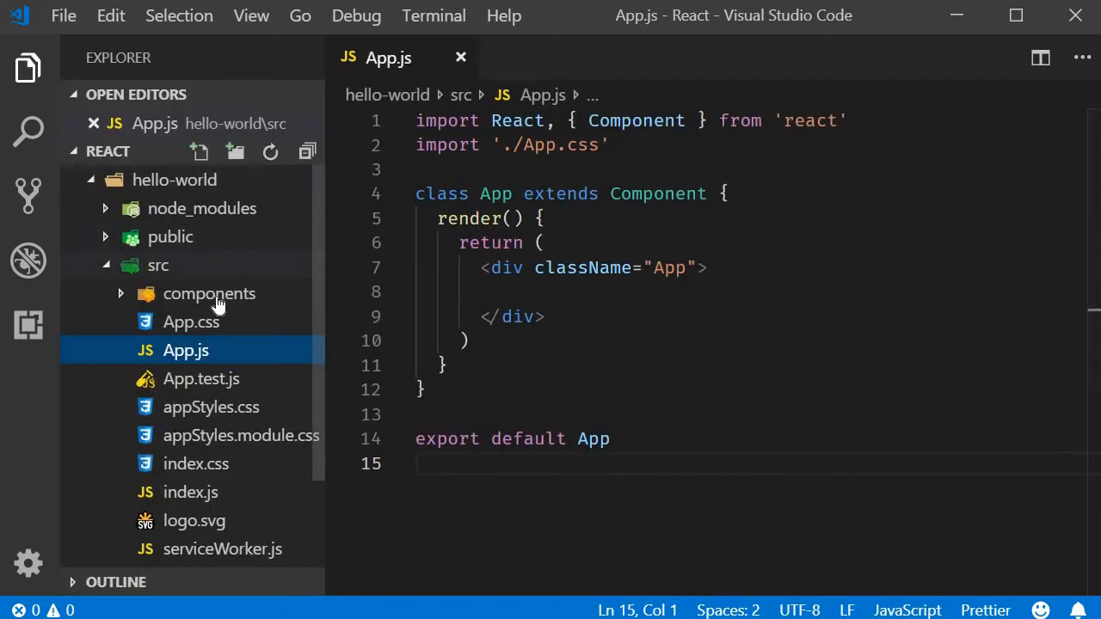
left_click(210, 292)
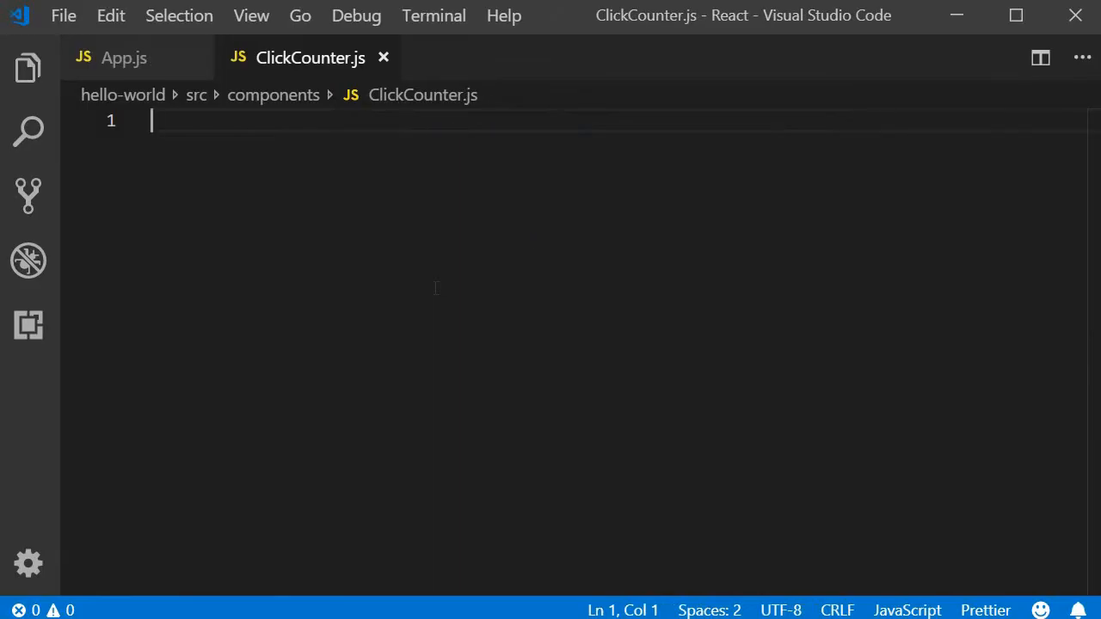
- Scaffold the ClickCounter class component and render a button labelled 'Clicked X times'
type("r")
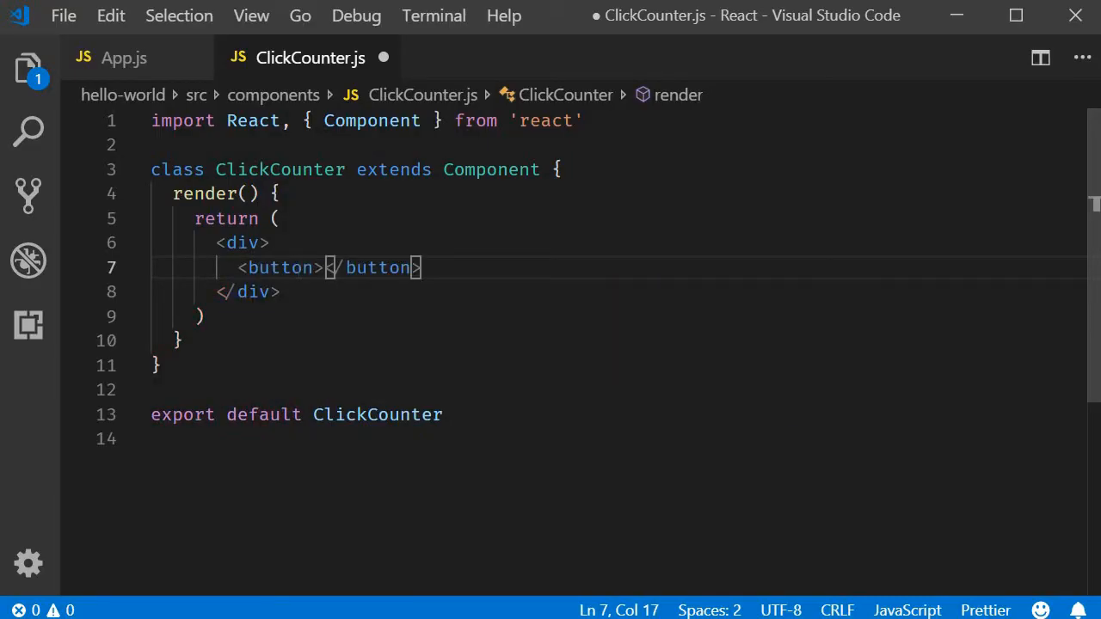
type("Clicked")
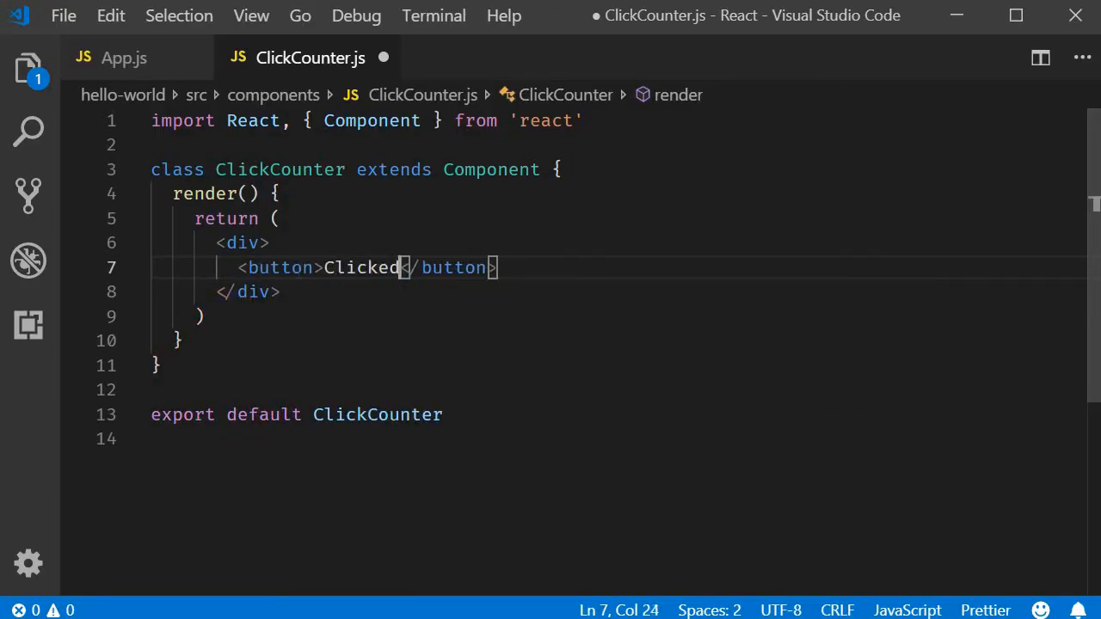
type("X times")
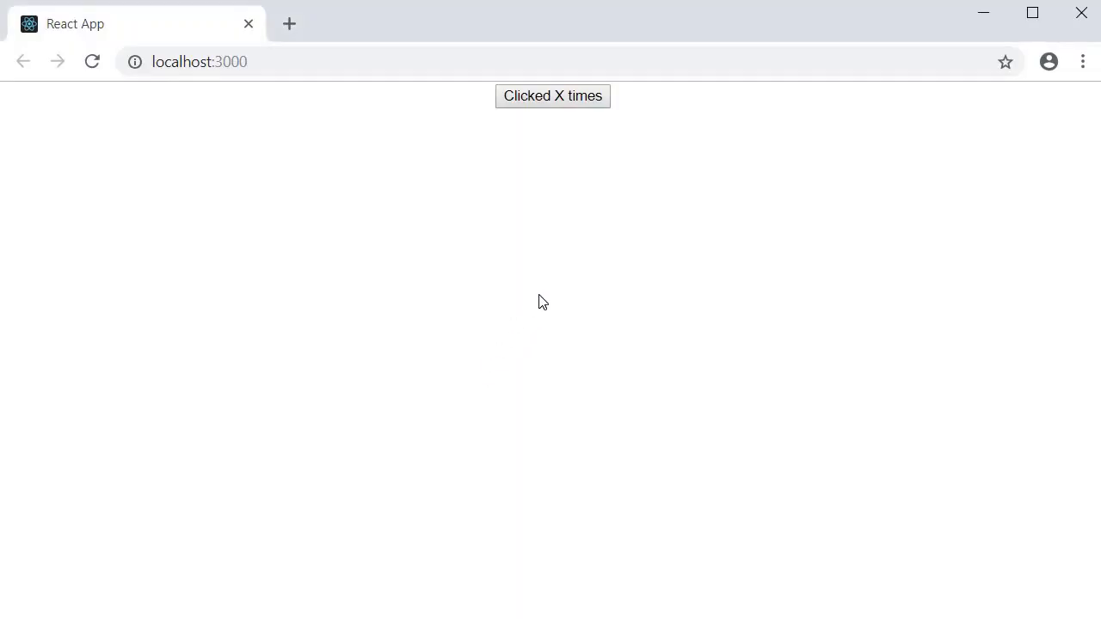
mouse_move(574, 162)
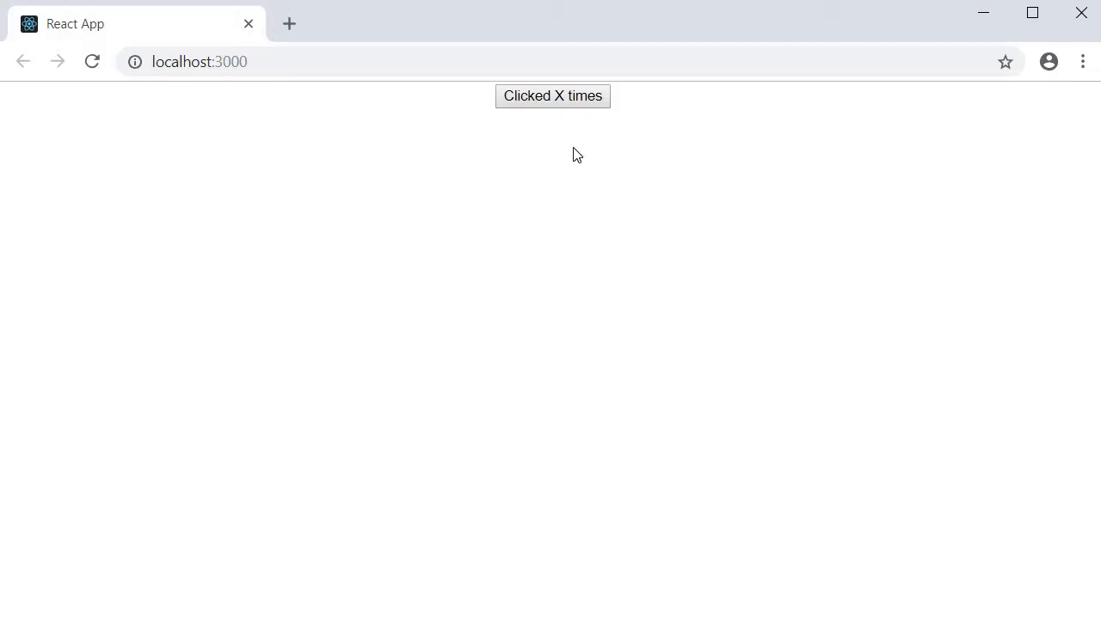
mouse_move(574, 238)
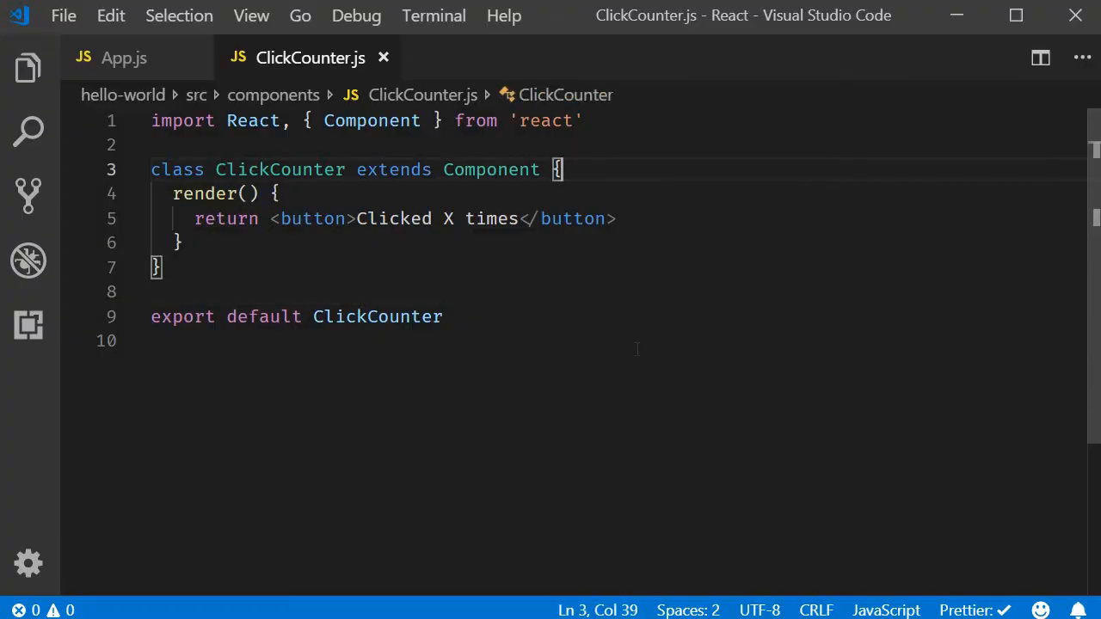
- Add a constructor initialising state to { count: 0 } via the rconst snippet
type("rc")
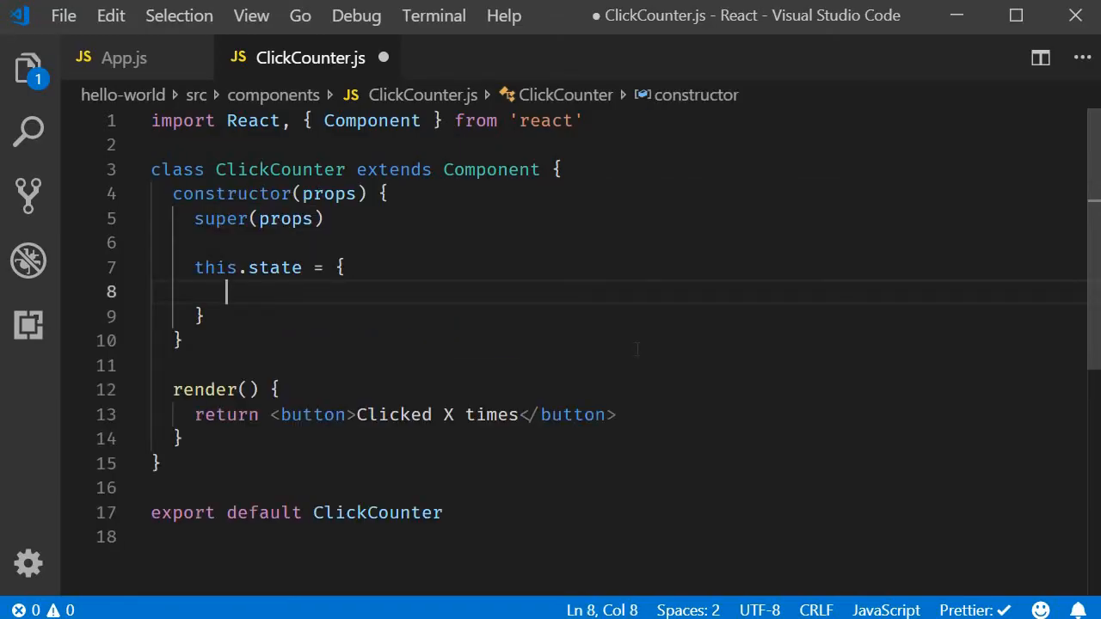
type("cou")
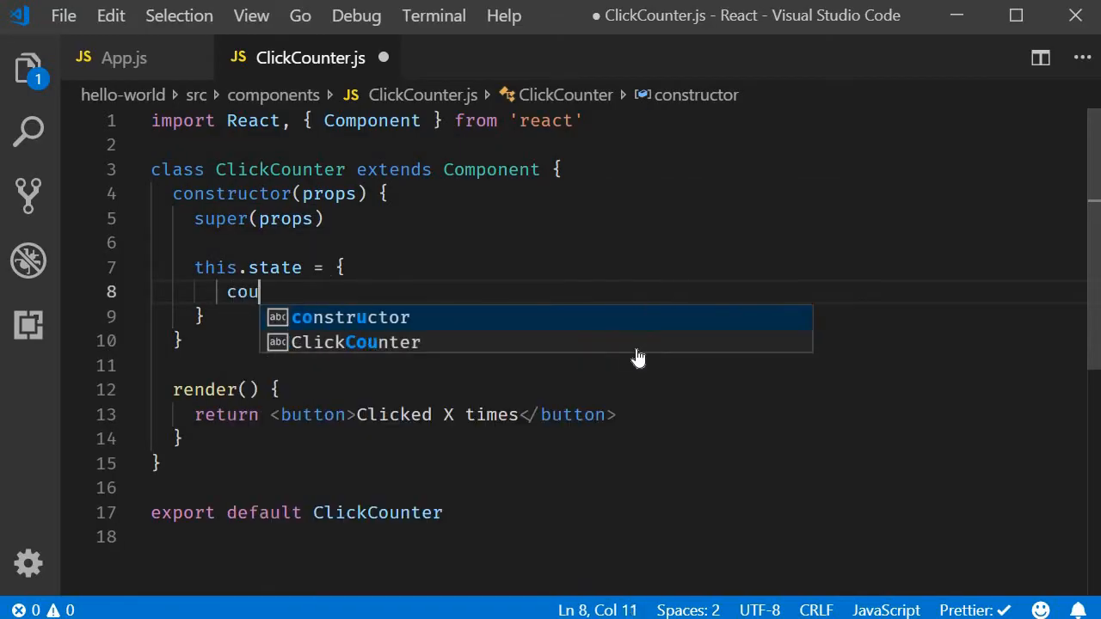
type("nt")
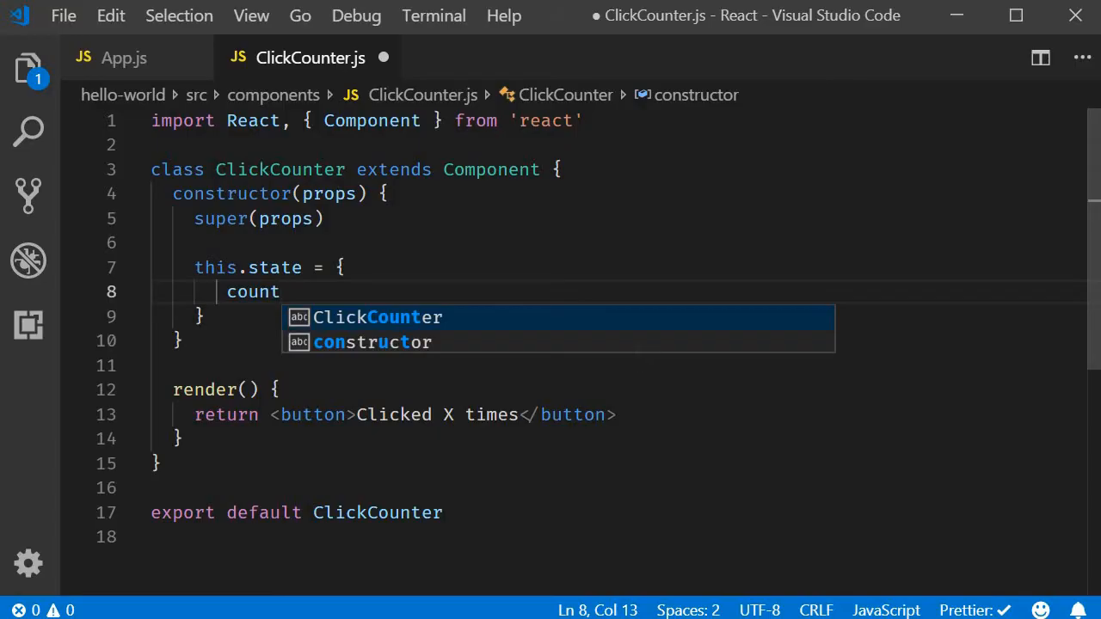
type(": 0")
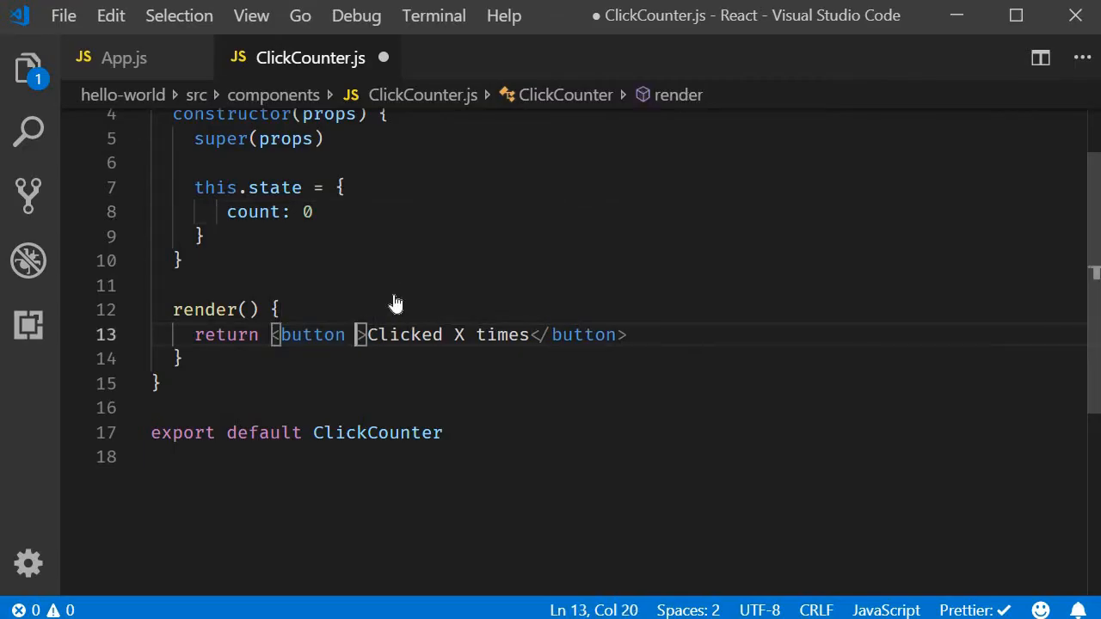
- Wire the button's onClick handler to this.incrementCount
type("onClick={}")
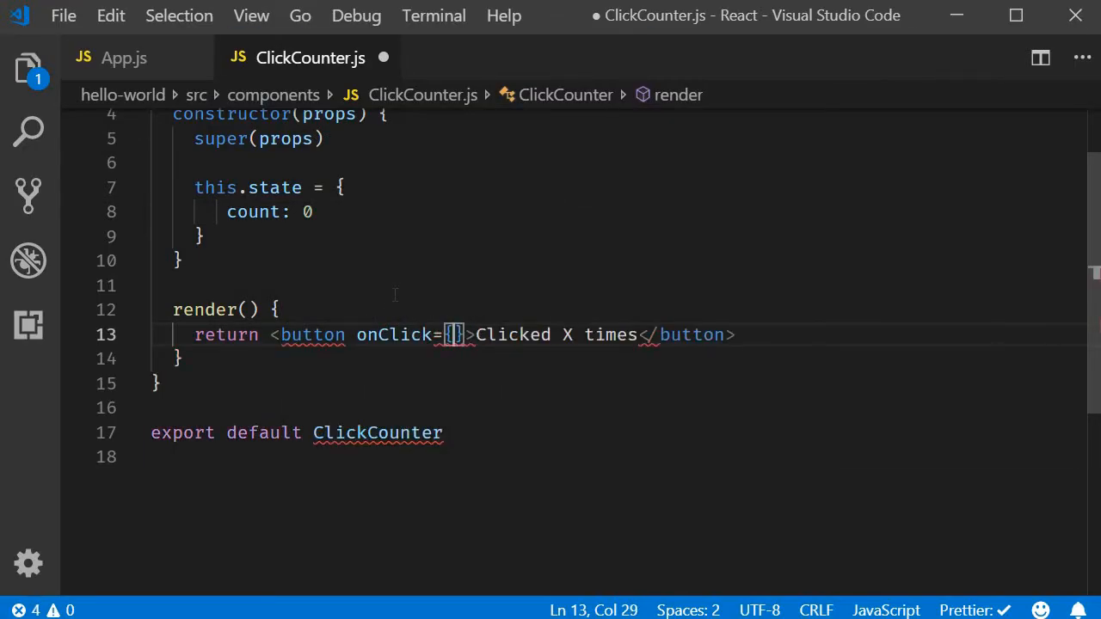
type("this.incrementCount")
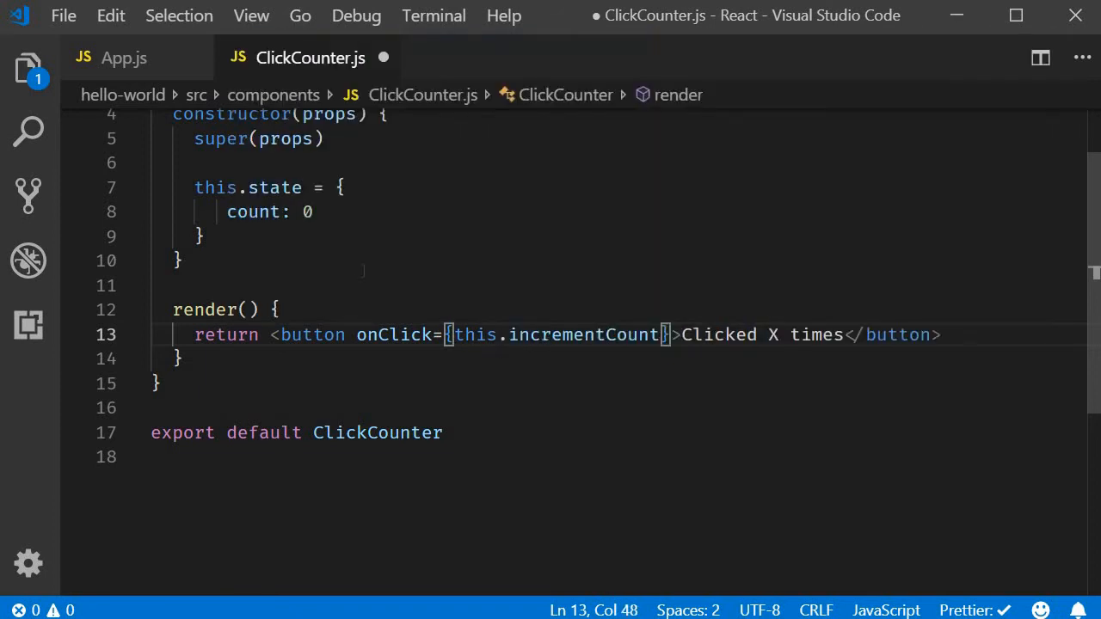
- Add an incrementCount arrow method that calls this.setState
left_click(179, 261)
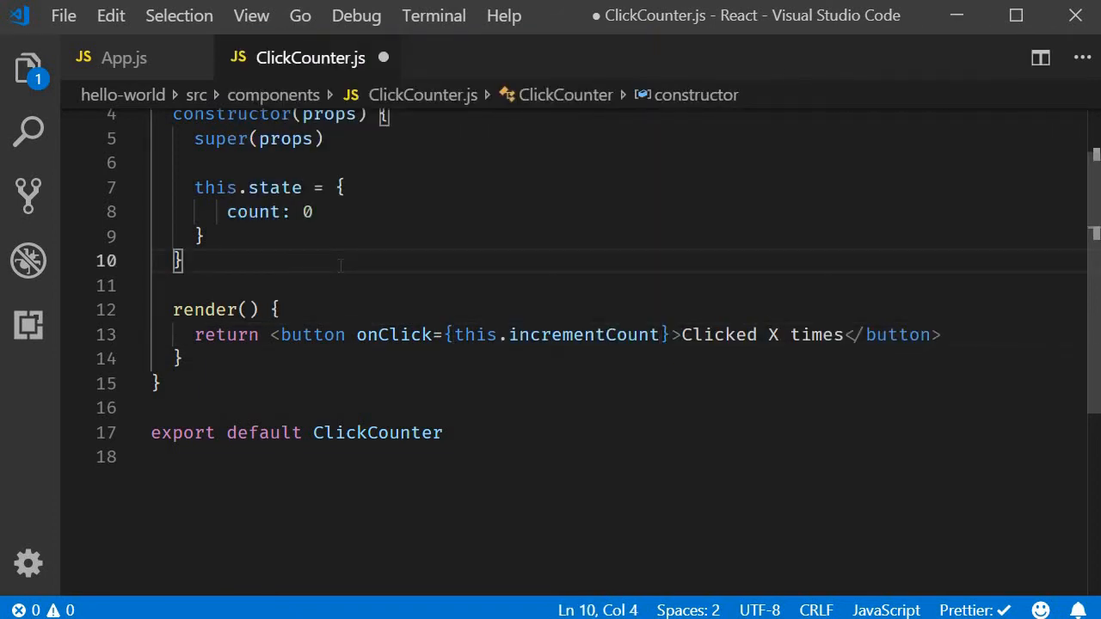
type("incrementCount")
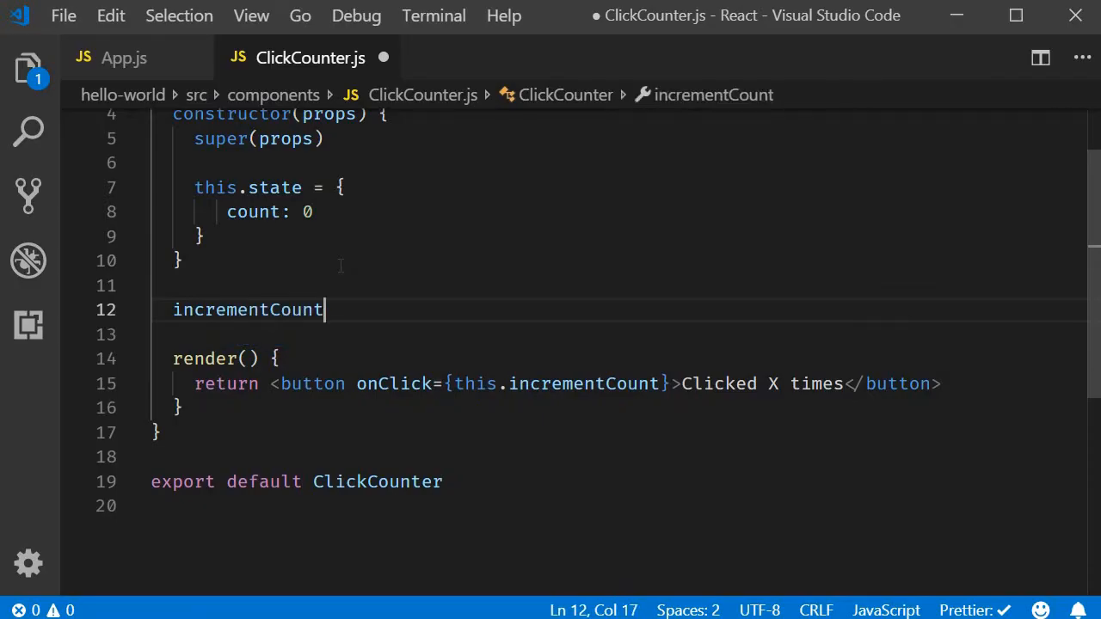
type("=")
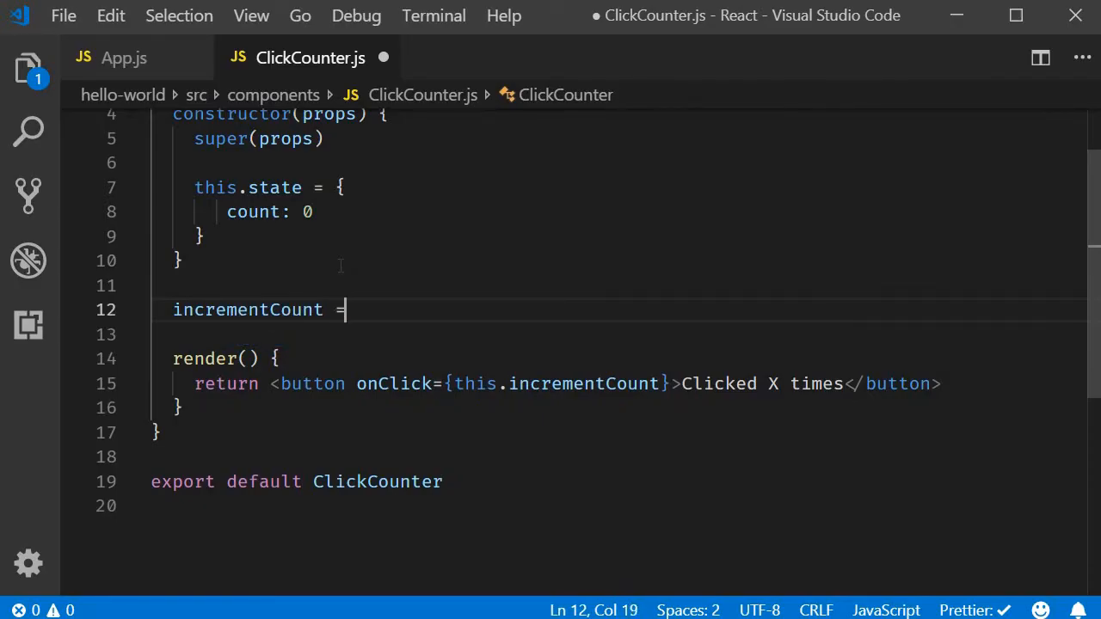
type("()")
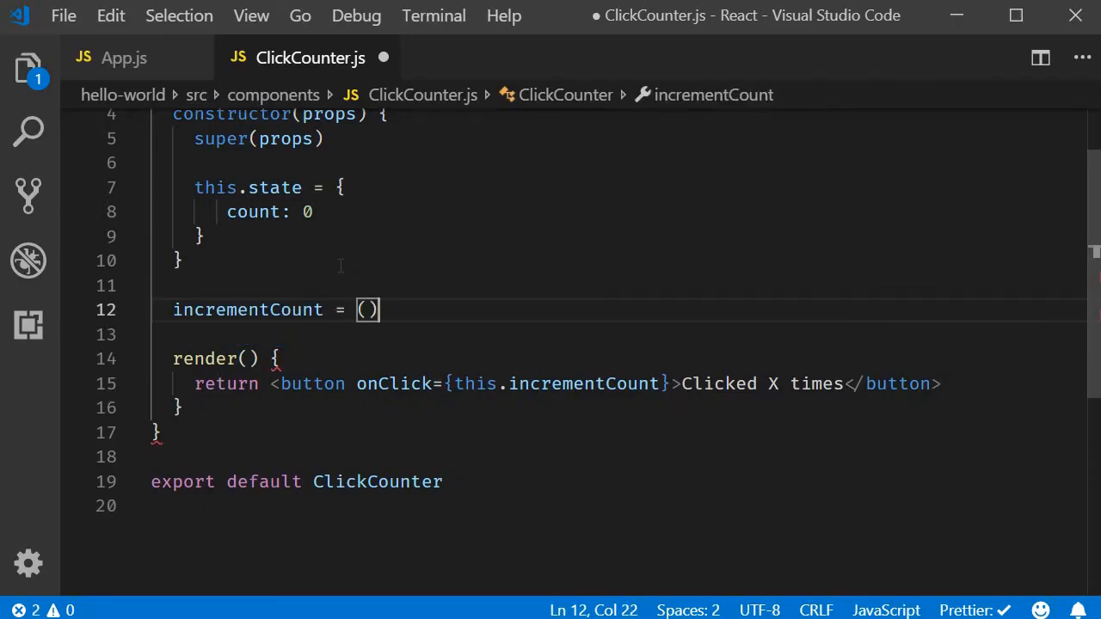
type("=> {")
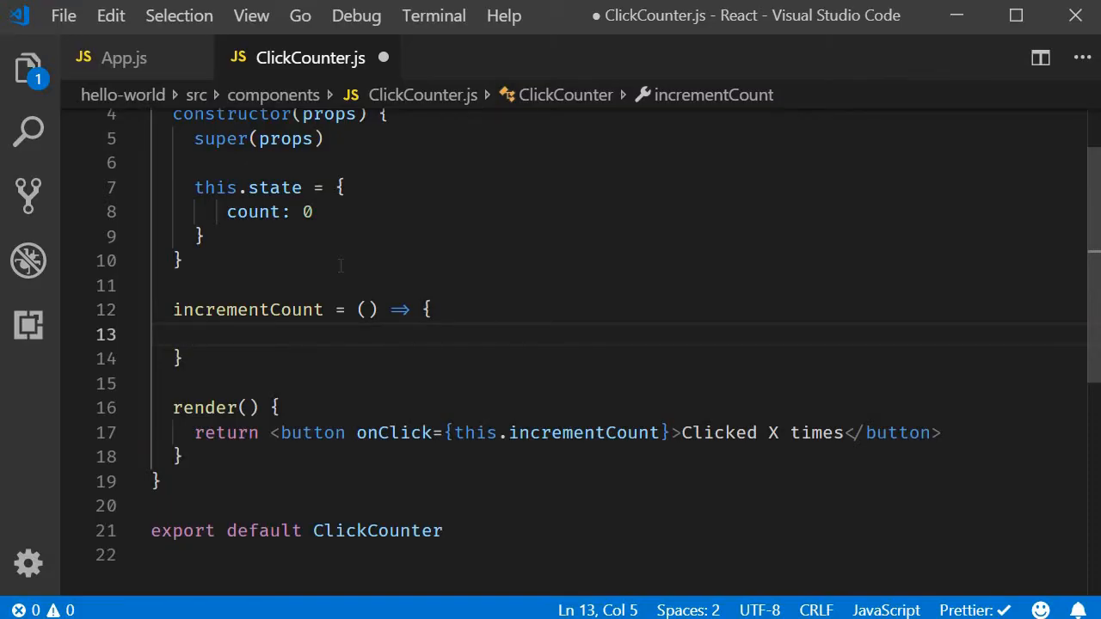
mouse_move(340, 274)
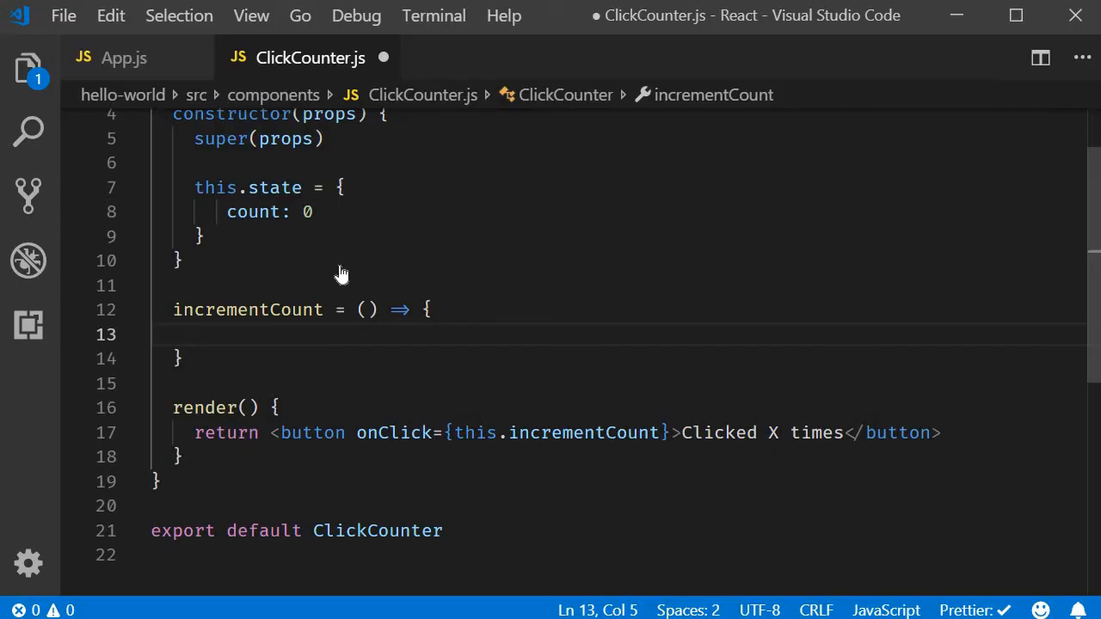
type("this.setState()")
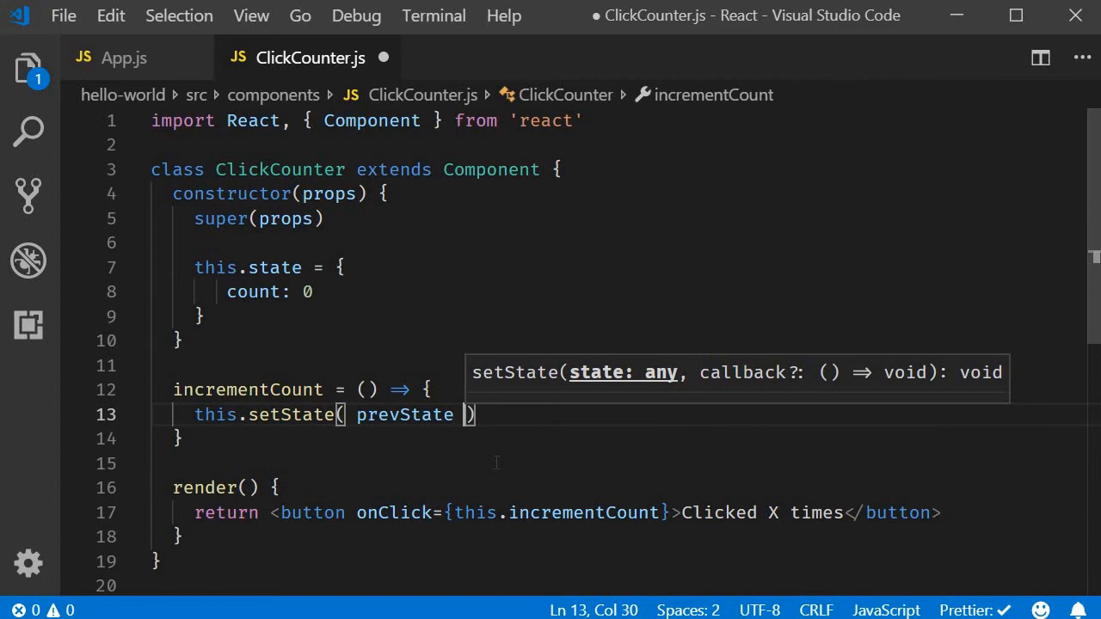
- Make setState return count as prevState.count + 1
type("return {")
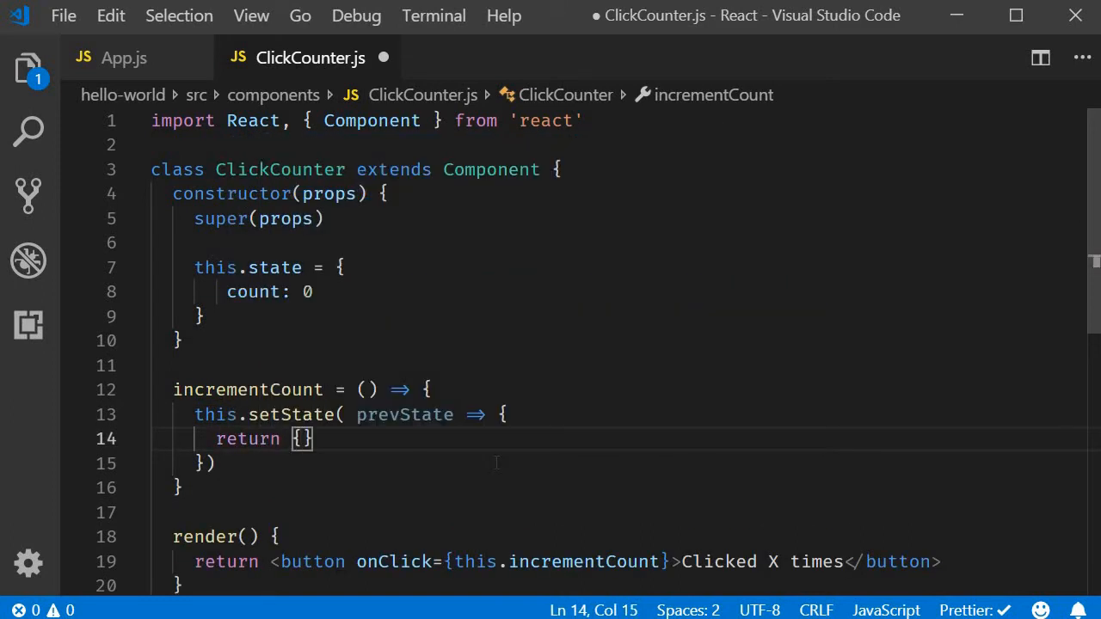
type("count")
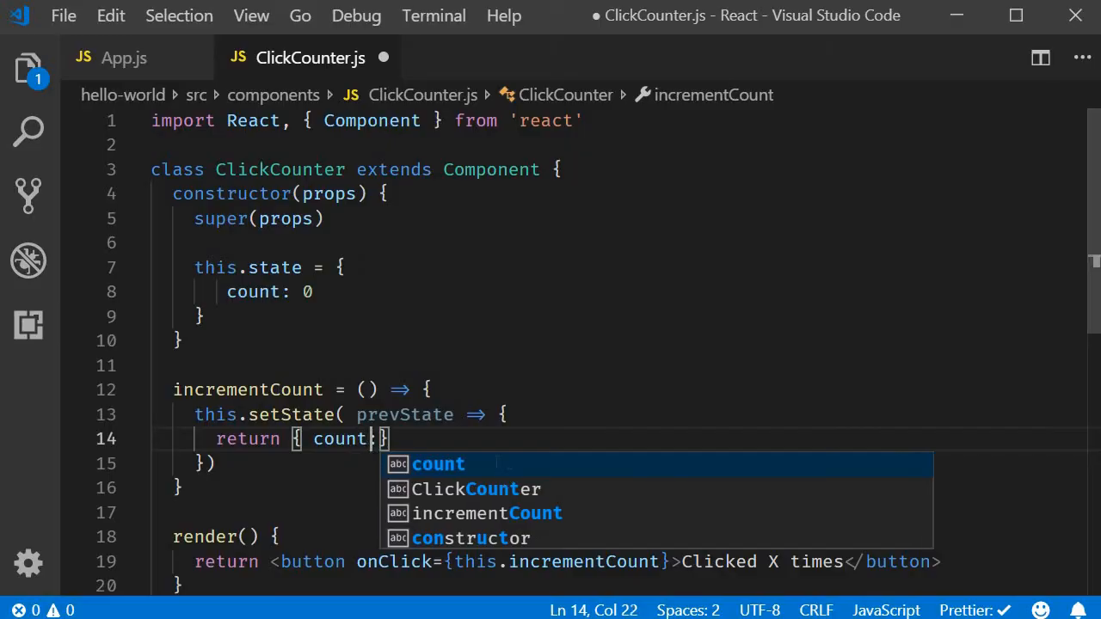
type("prevState")
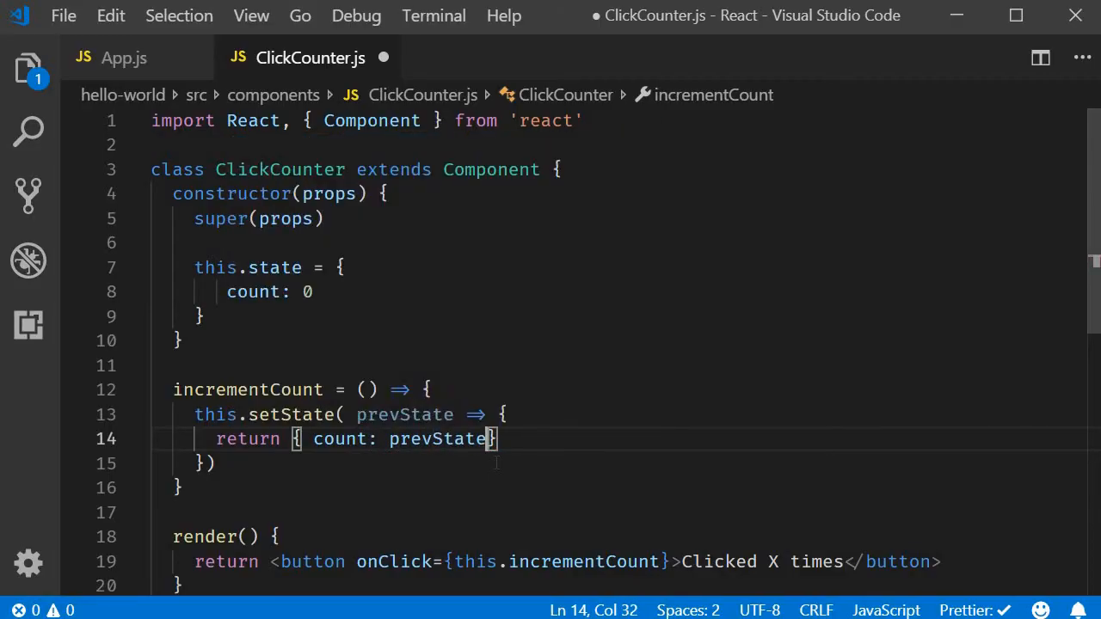
type(".count")
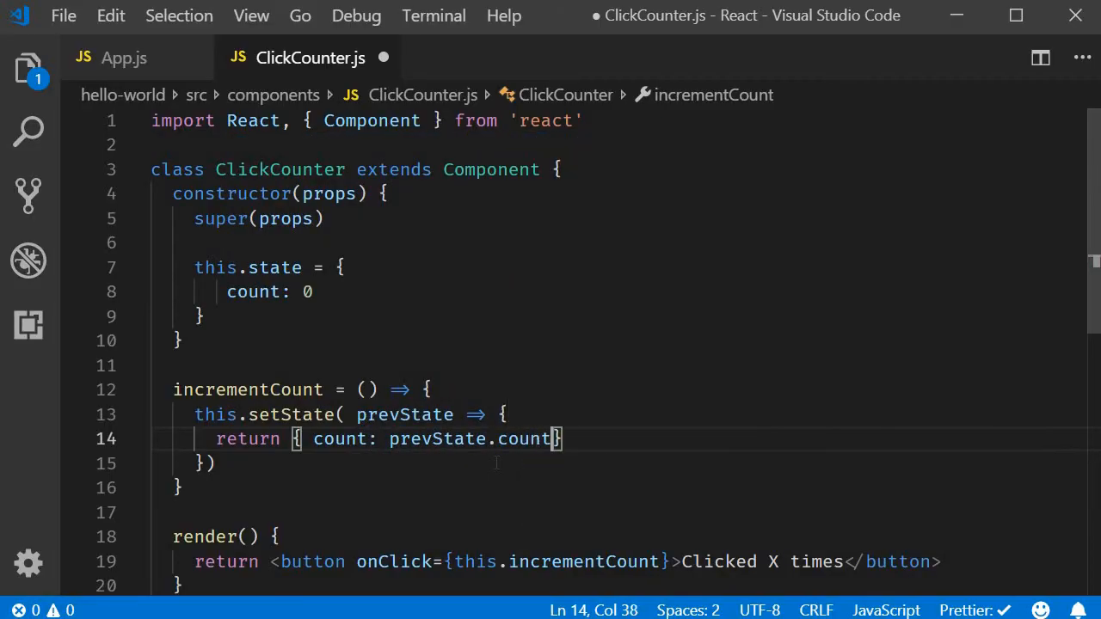
type("+ 1")
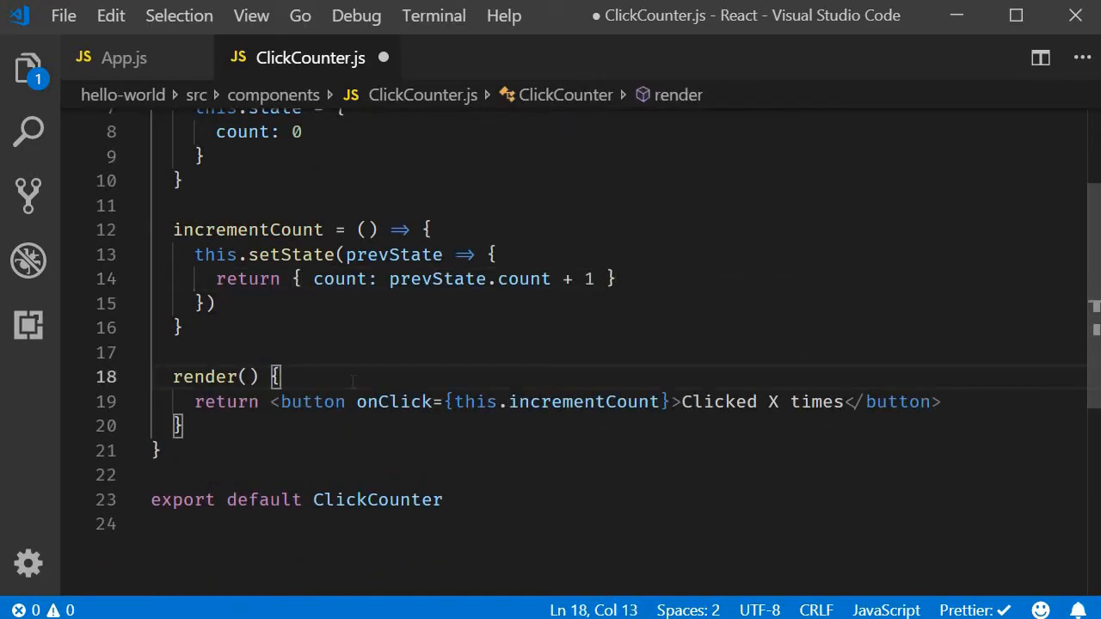
- Show {count} from state in the button label instead of X
key("Enter")
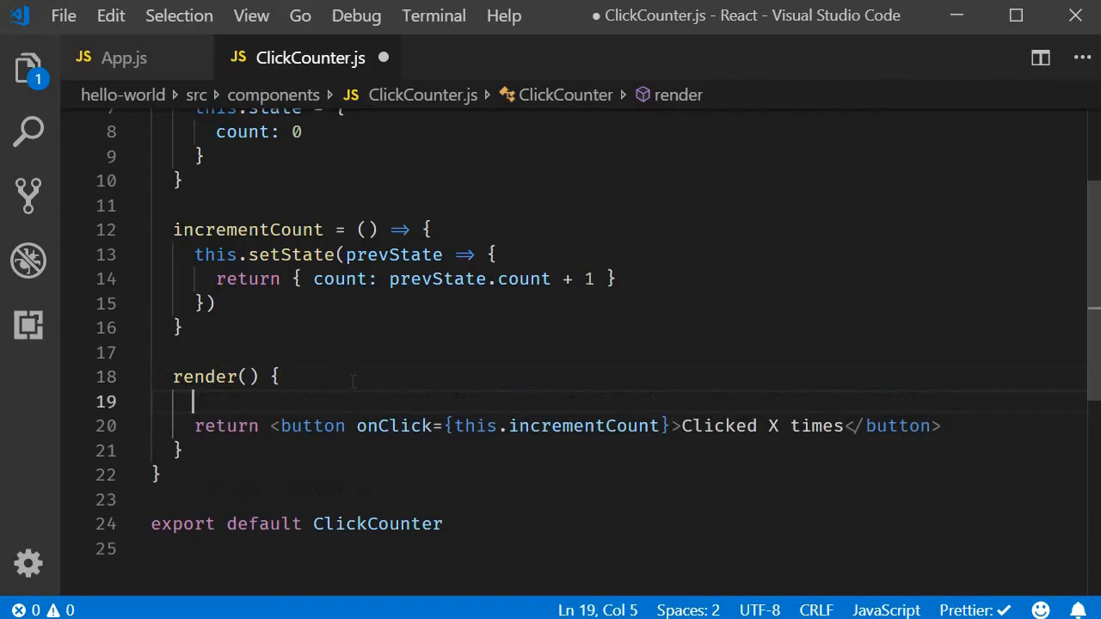
mouse_move(352, 387)
type("const ")
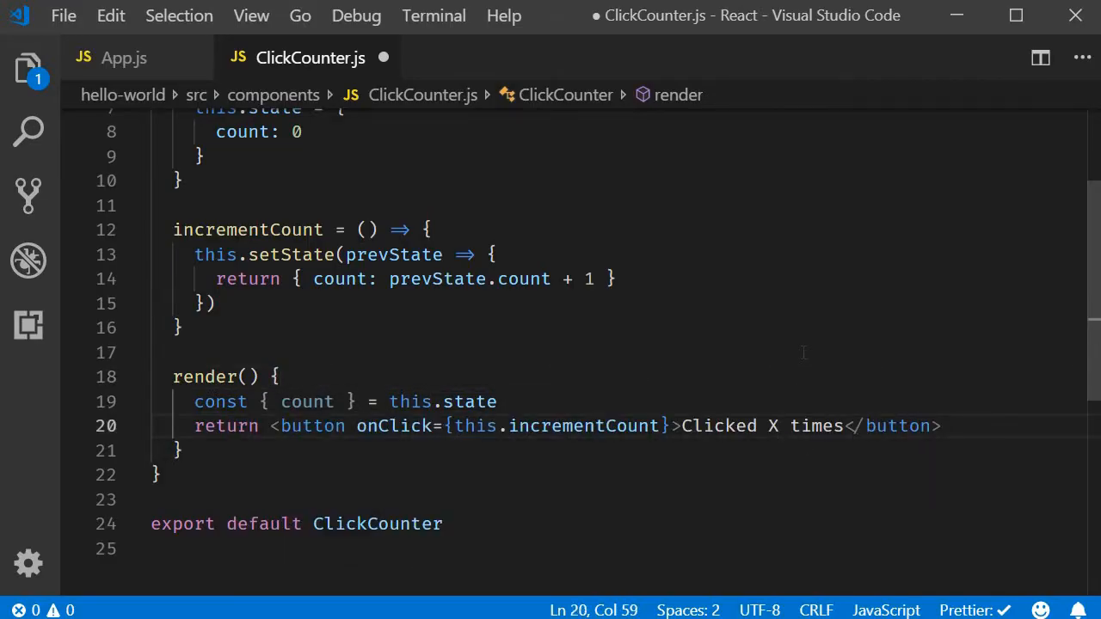
type("{cou")
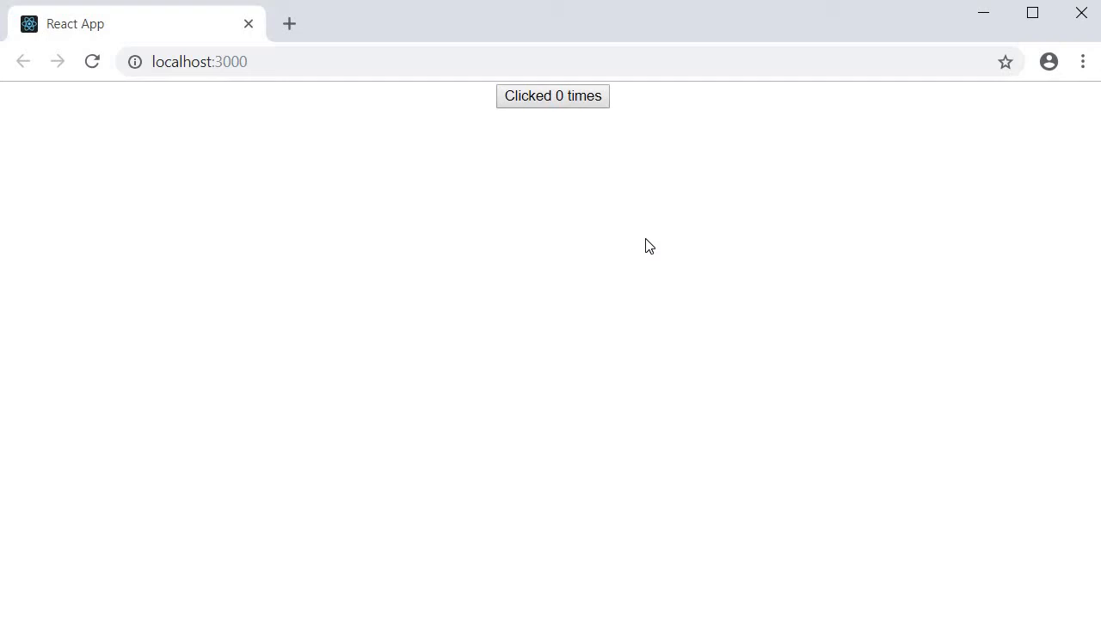
mouse_move(593, 103)
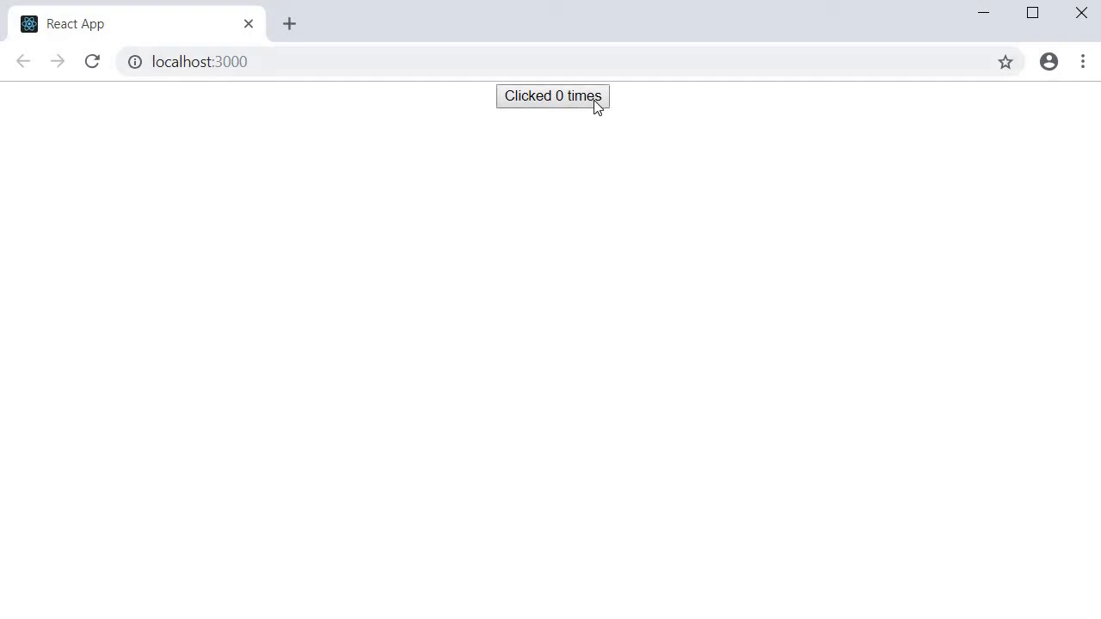
- Click the 'Clicked 0 times' button in Chrome to raise its count, then return to the new HoverCounter.js file
left_click(552, 96)
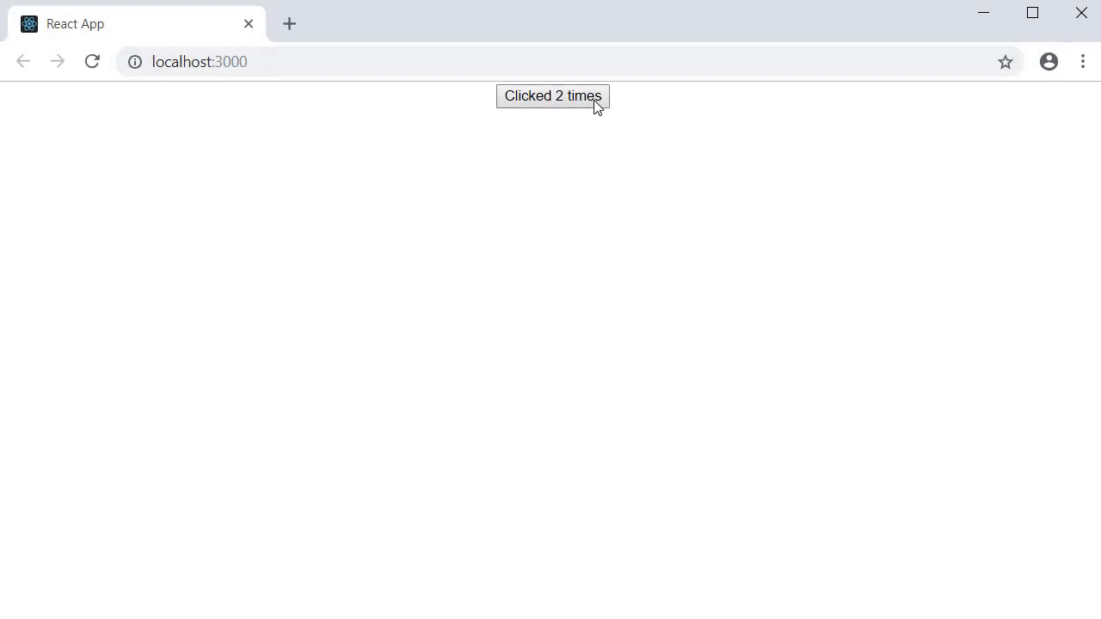
left_click(552, 96)
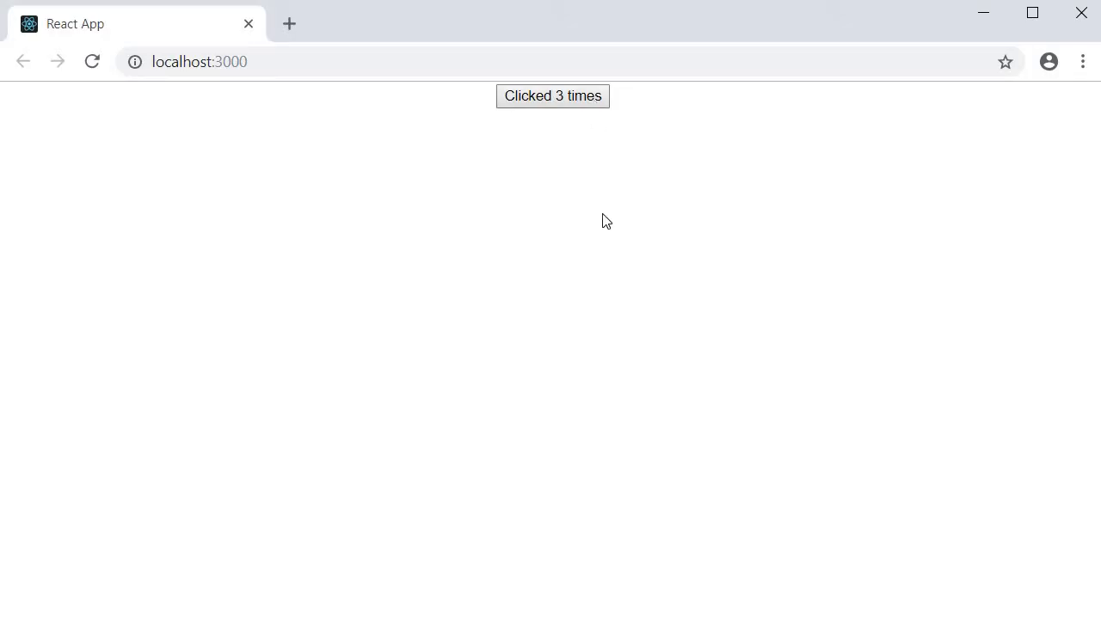
mouse_move(602, 252)
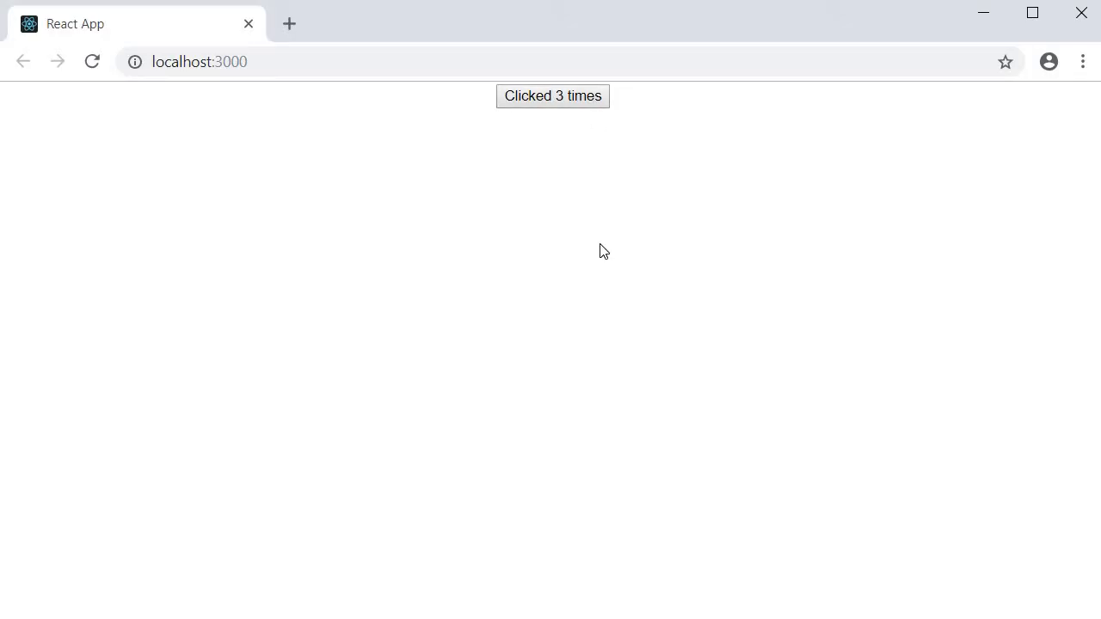
mouse_move(788, 373)
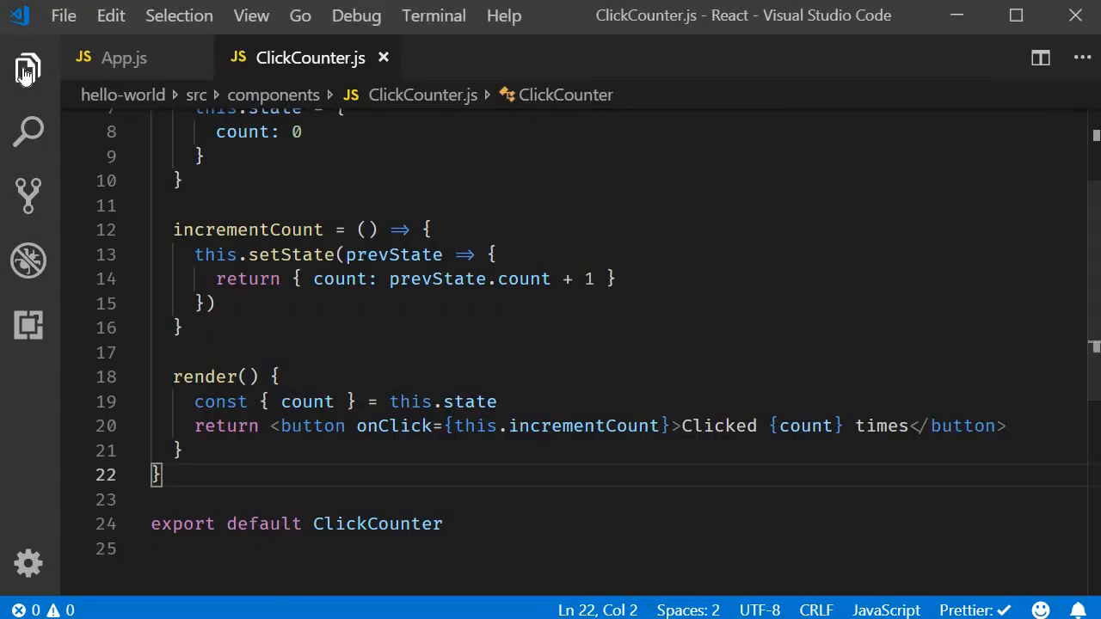
left_click(28, 69)
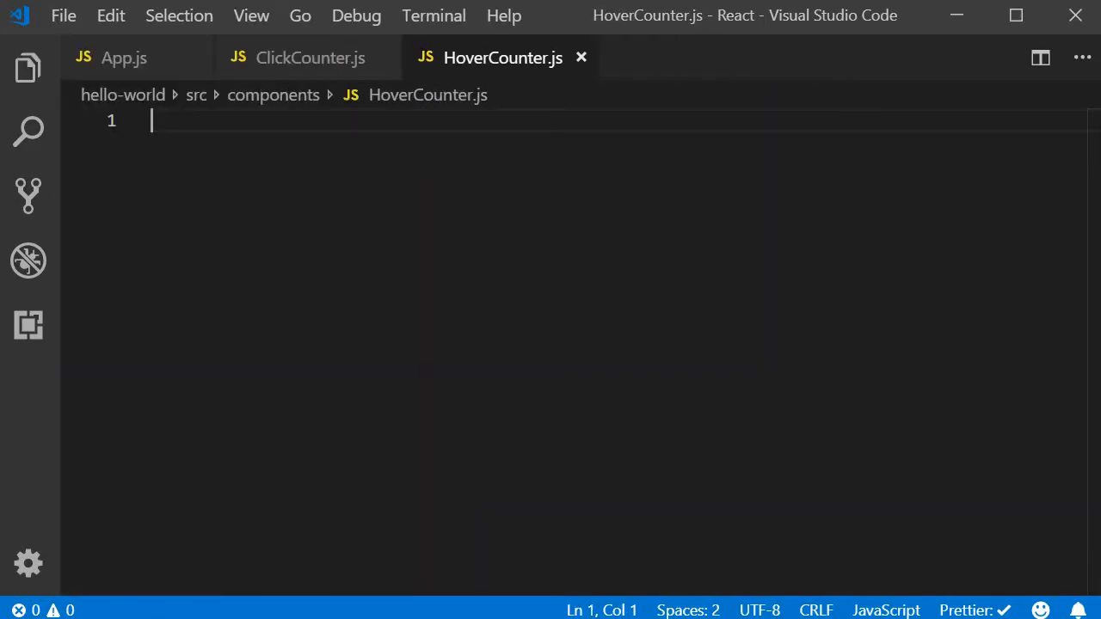
- Scaffold HoverCounter rendering an h2 'Hovered X times' with onMouseOver={this.incrementCount}
type("rc")
type("<h2></h2>")
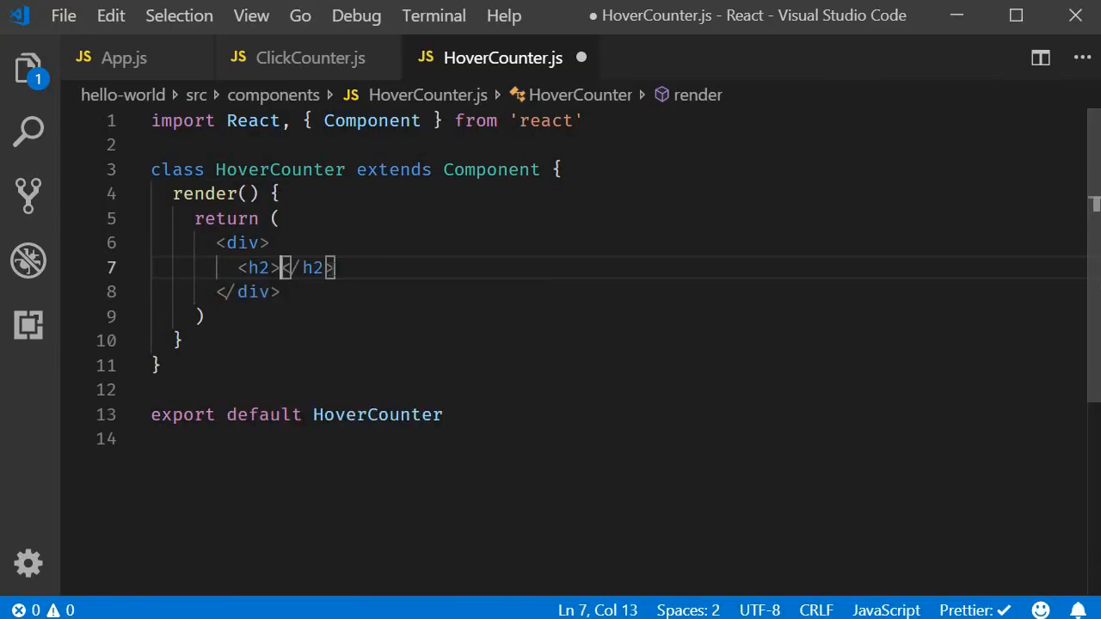
type("Hovered")
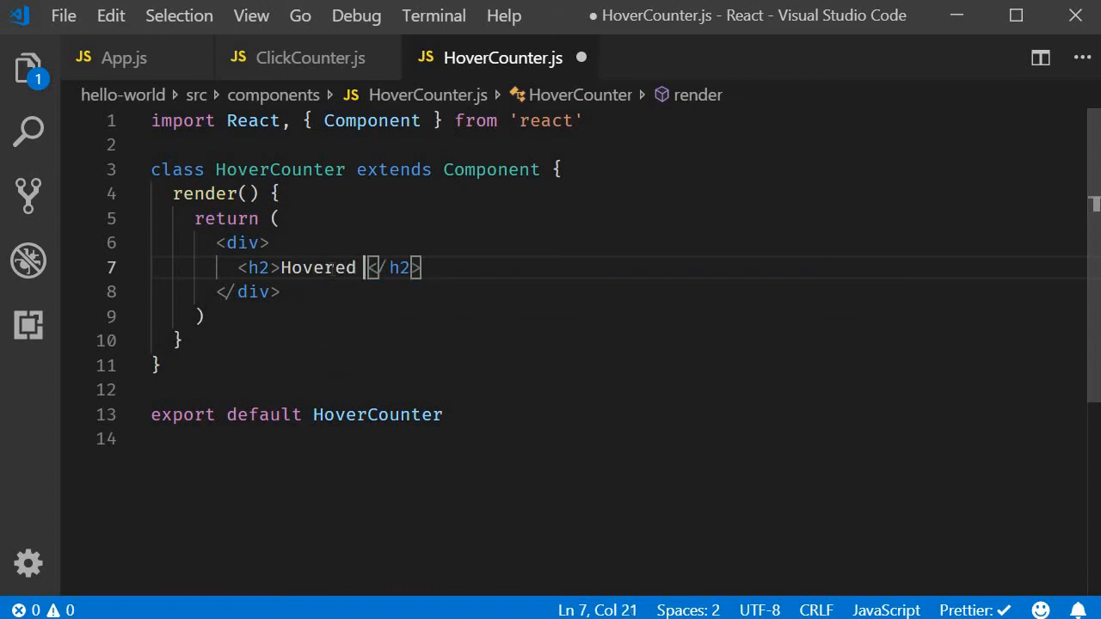
type("X times")
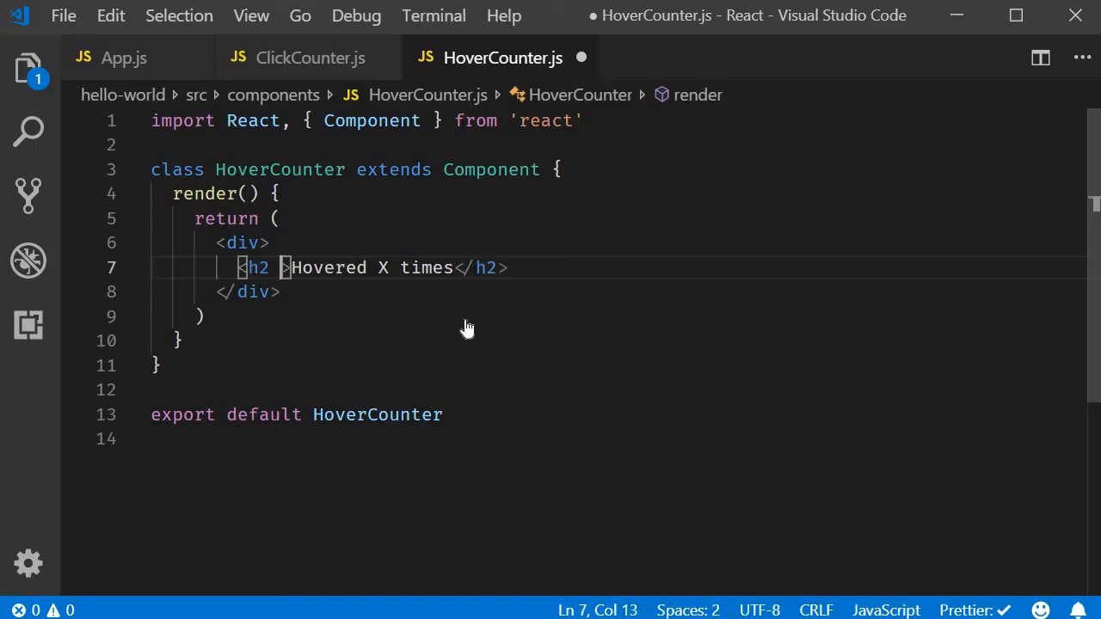
type("onMouseOver={this.incrementCount")
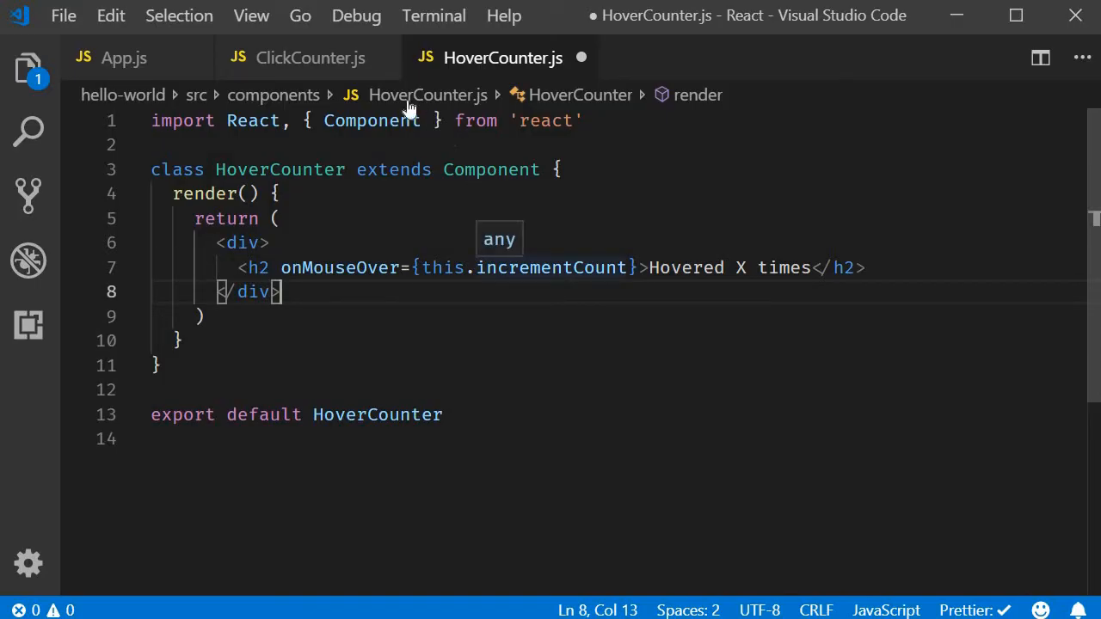
left_click(310, 58)
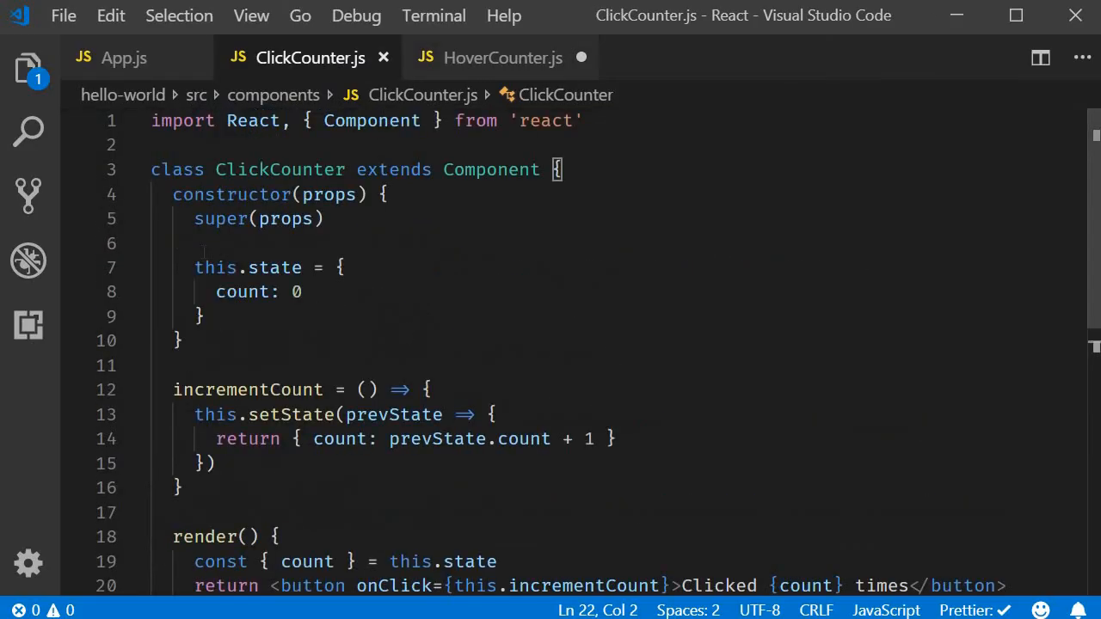
- Copy ClickCounter's constructor and incrementCount method into HoverCounter.js
left_click_drag(172, 193, 182, 267)
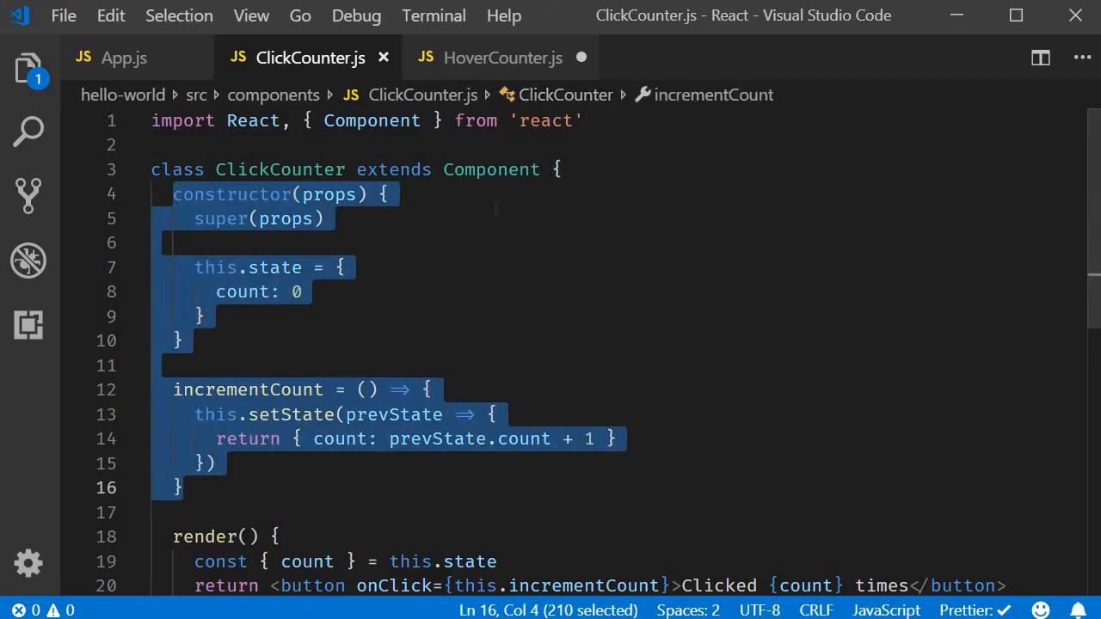
left_click(503, 59)
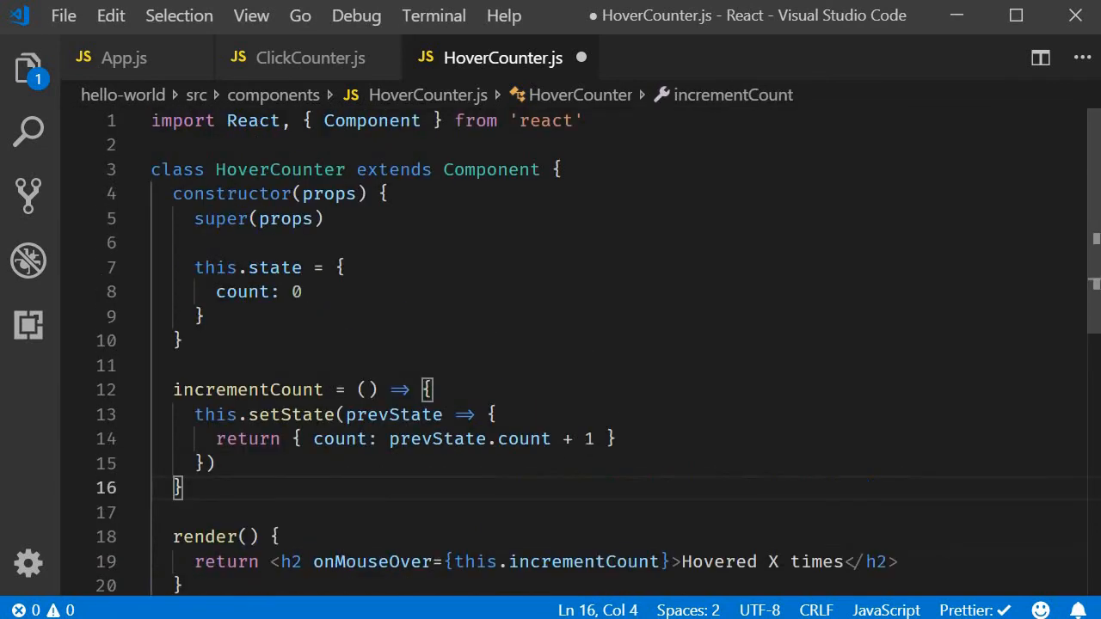
scroll("down", 3)
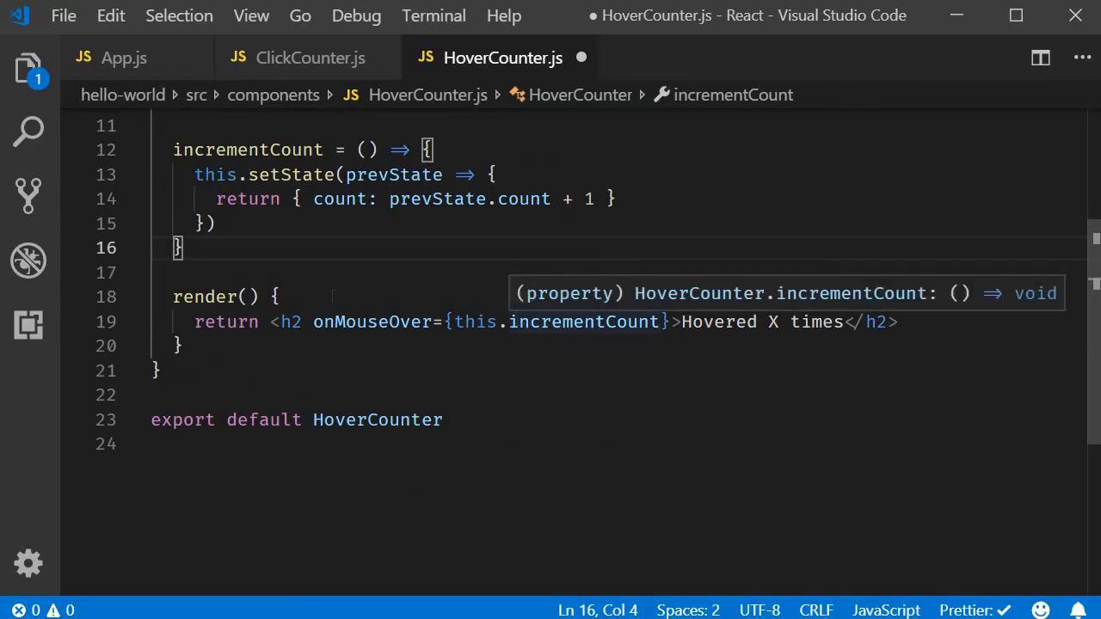
- Destructure count from this.state in render, use {count} in the heading, and save
type("const")
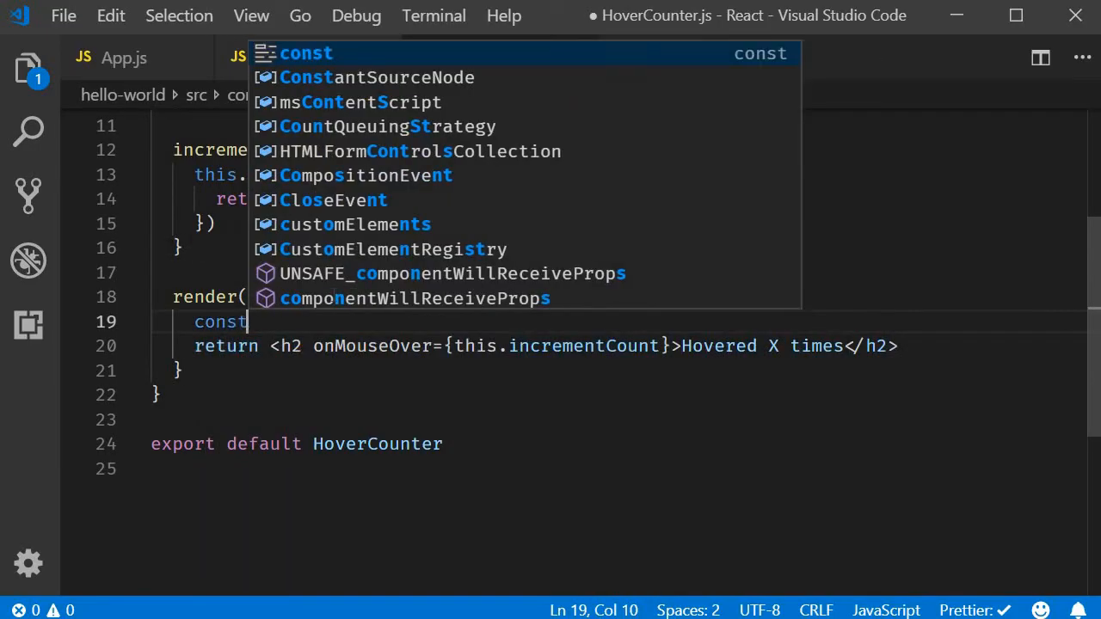
type("{ count } = this.state")
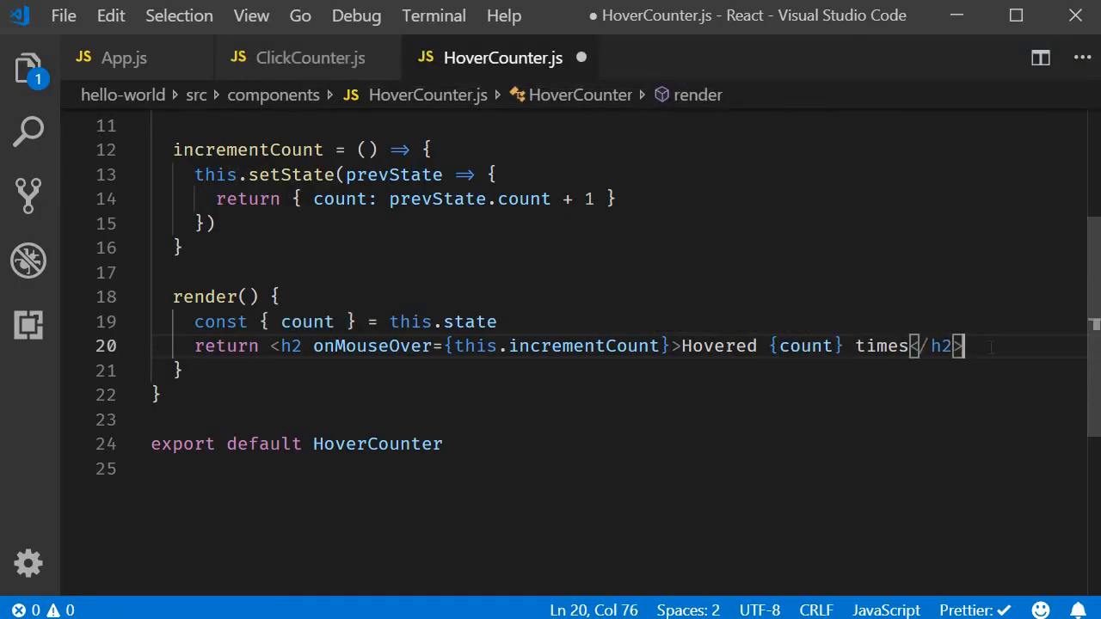
key("ctrl+s")
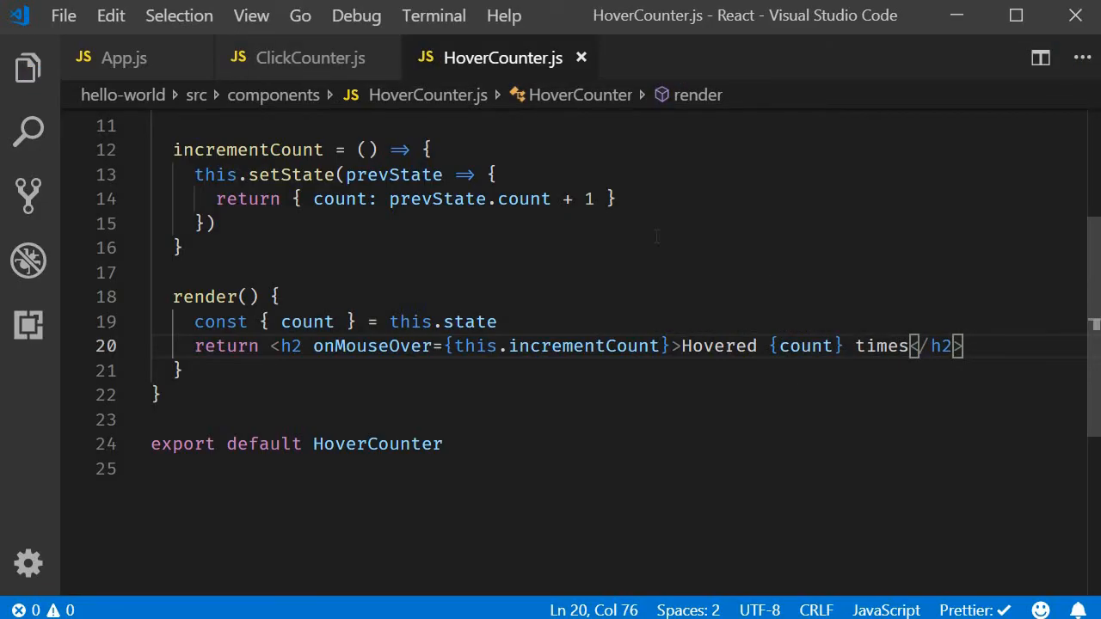
- Render <HoverCounter /> below ClickCounter in App.js, accepting the auto-import
left_click(123, 59)
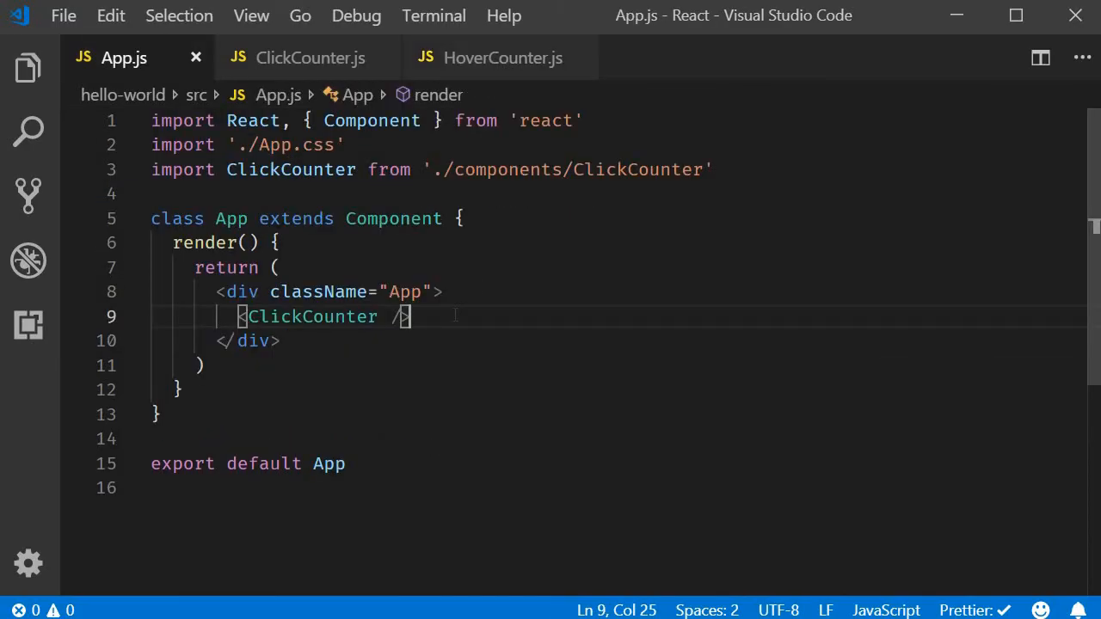
type("<Hove")
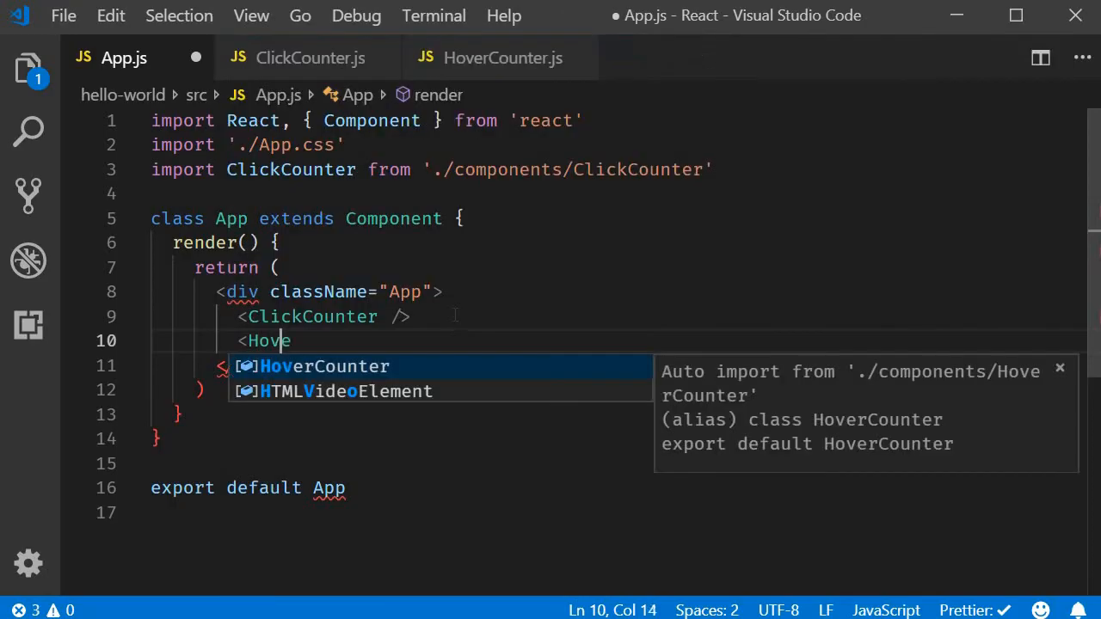
key("Enter")
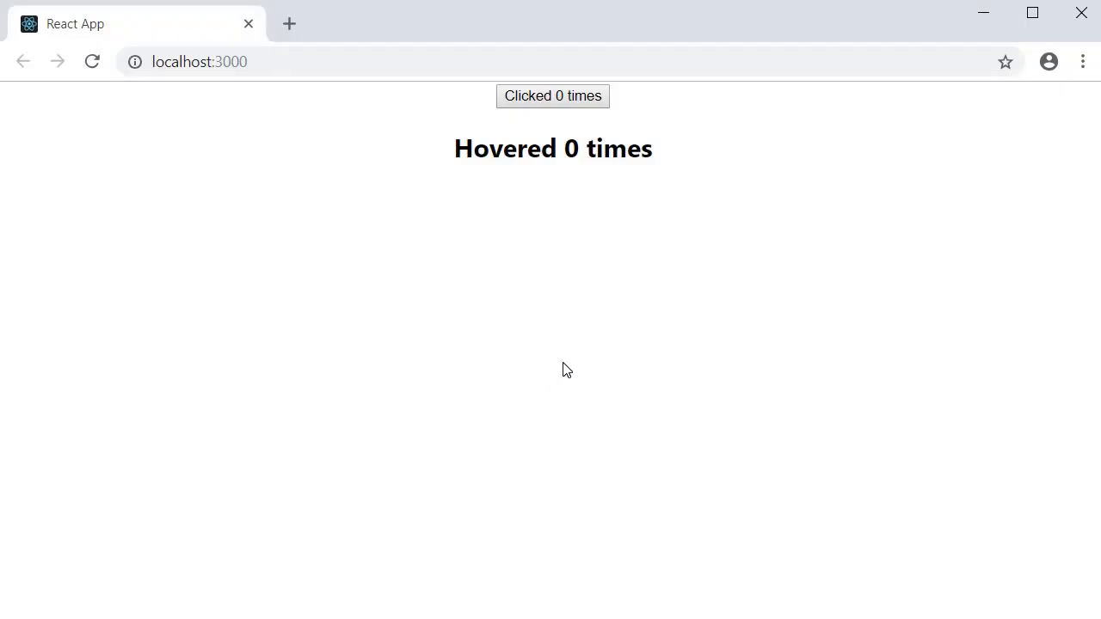
mouse_move(760, 224)
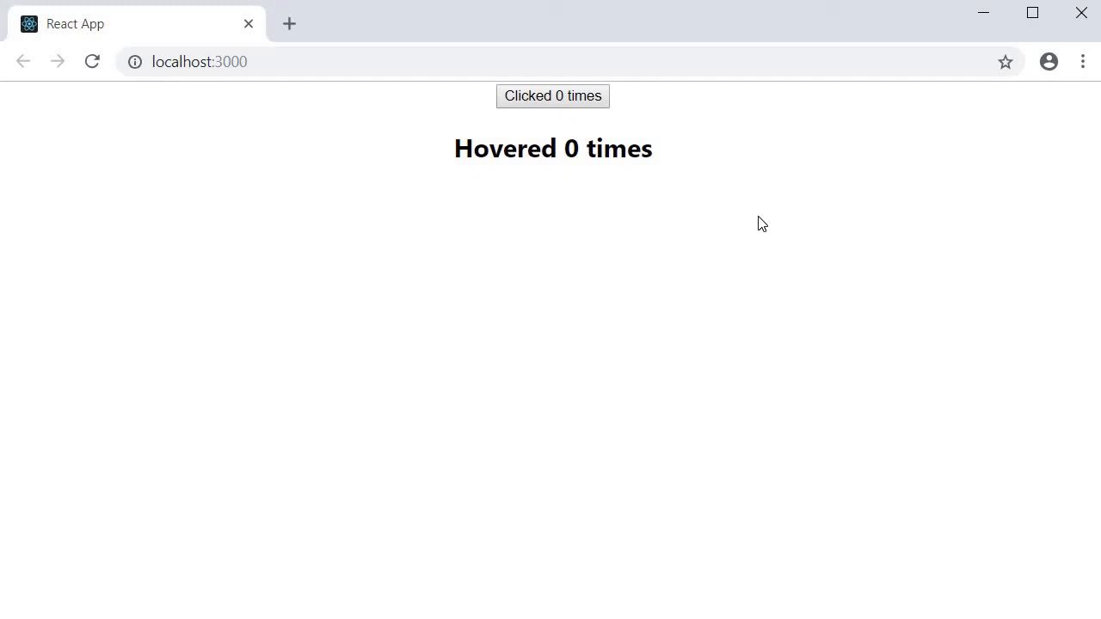
mouse_move(763, 265)
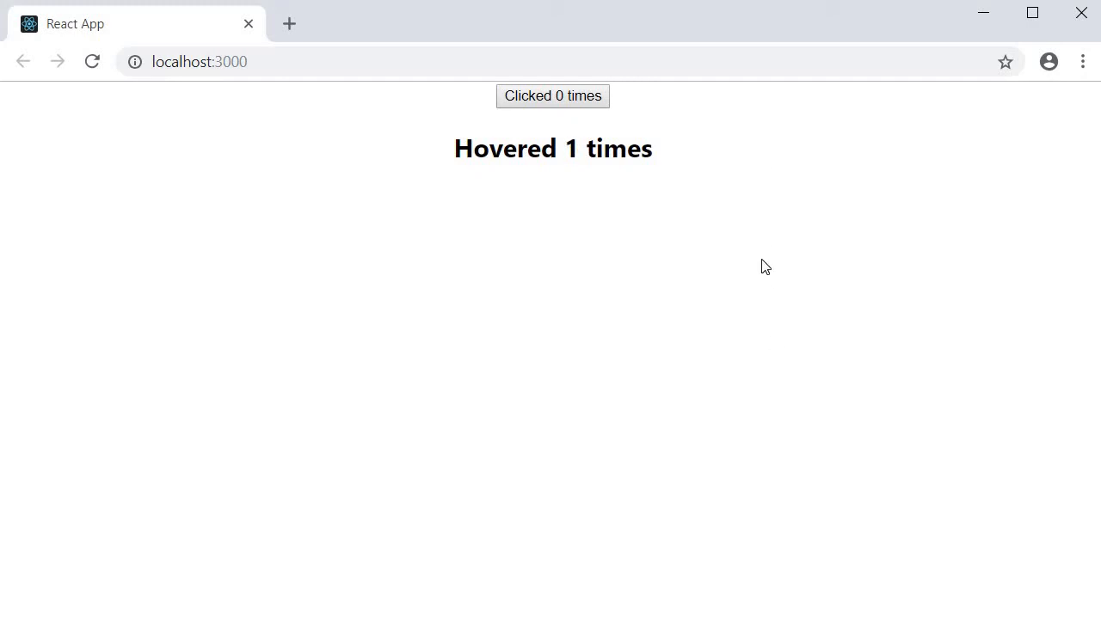
mouse_move(768, 241)
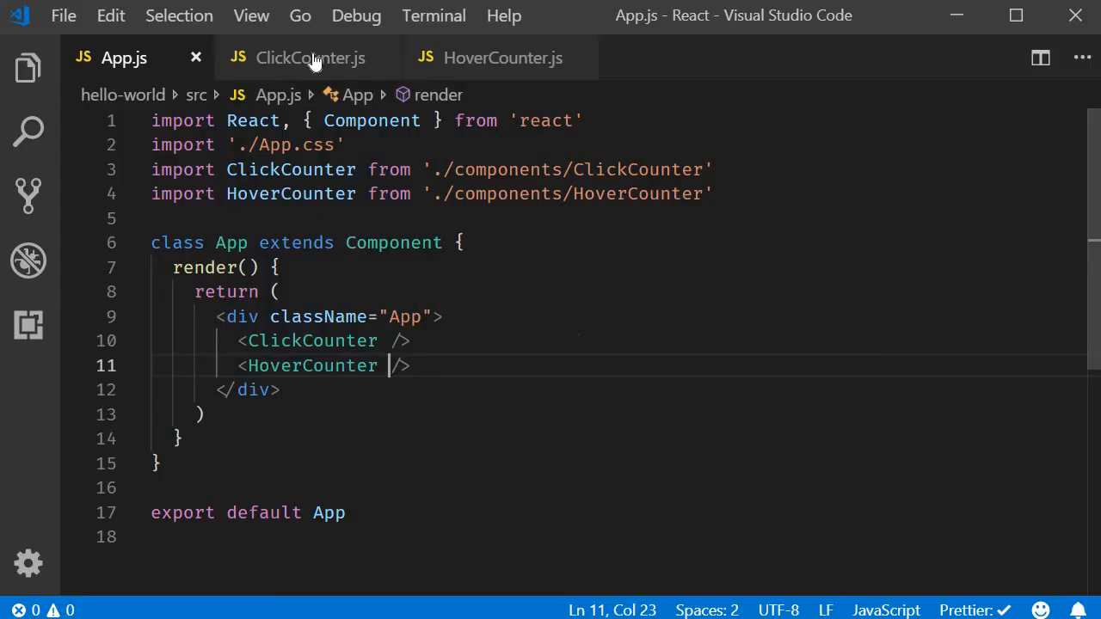
- Return to the HoverCounter.js file after hovering the heading in Chrome
left_click(502, 58)
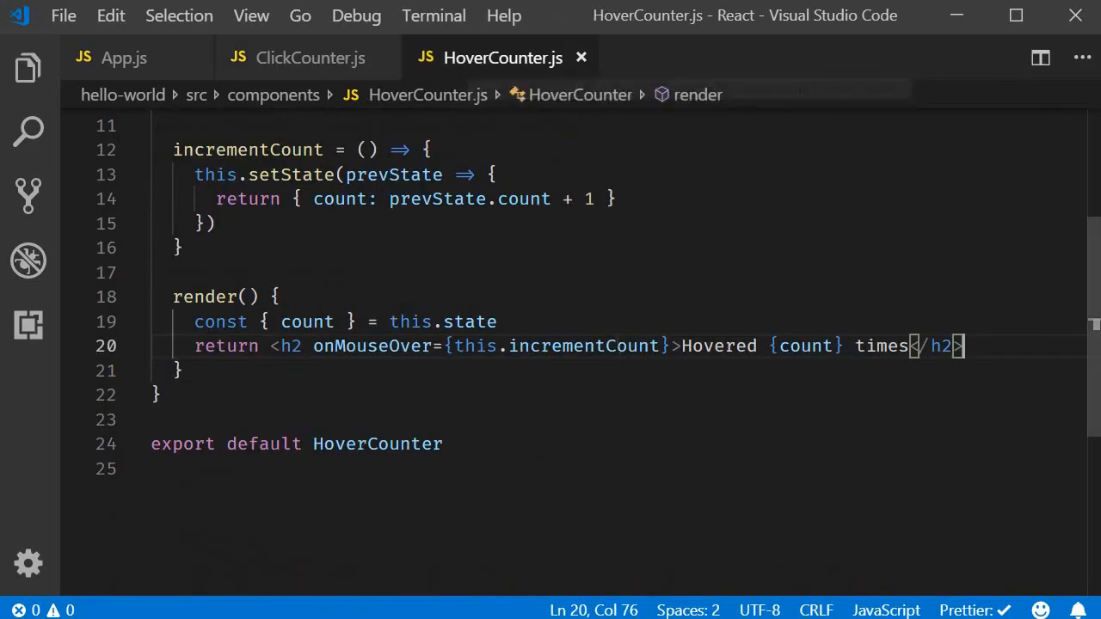